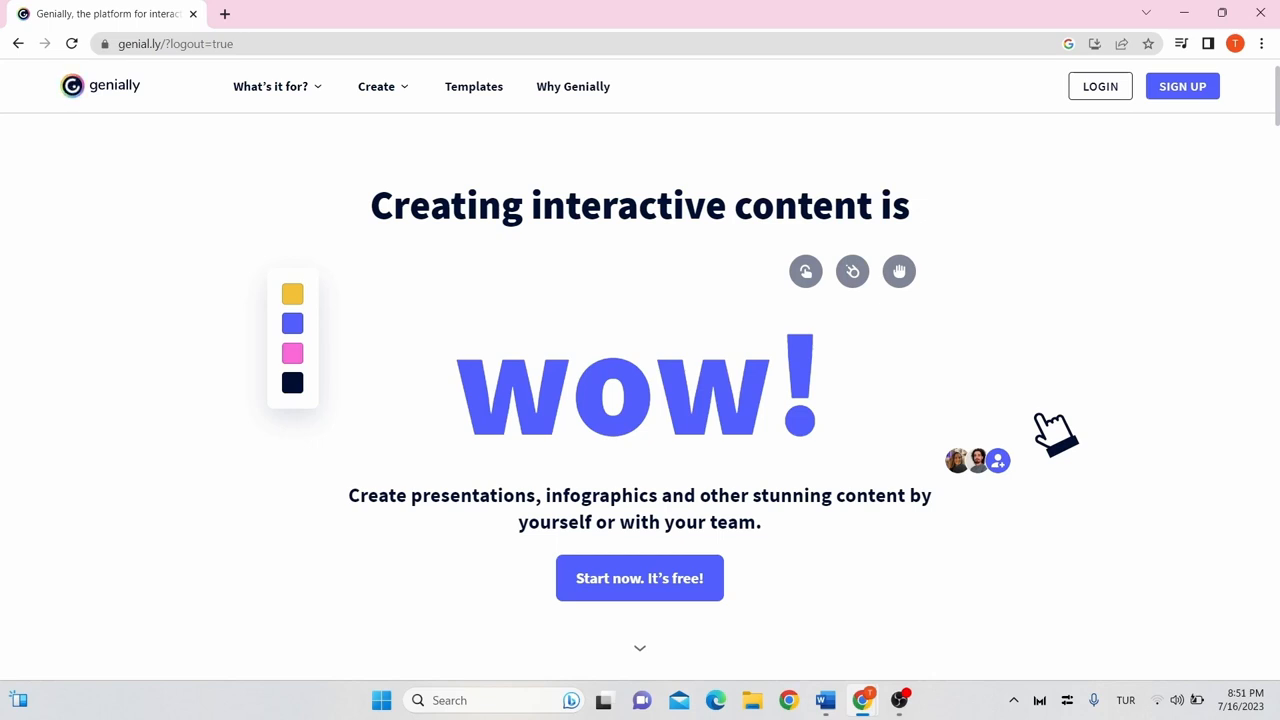
mouse_move(724, 230)
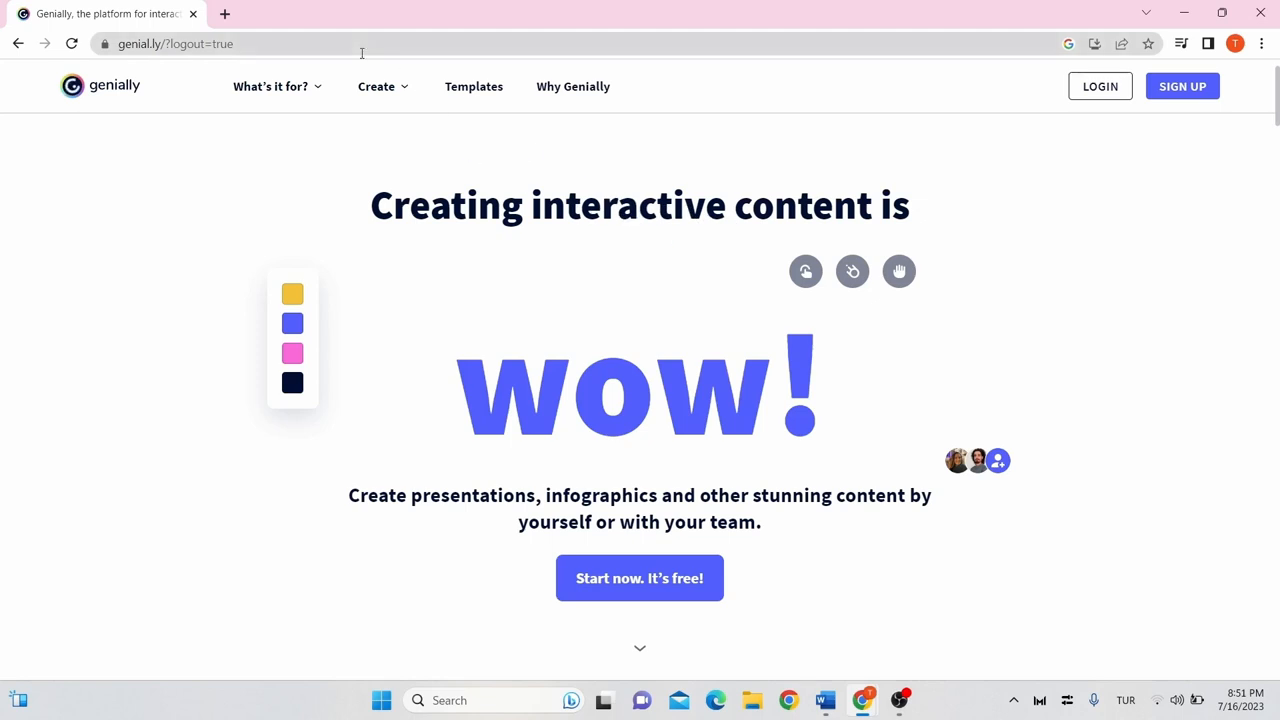
mouse_move(1184, 86)
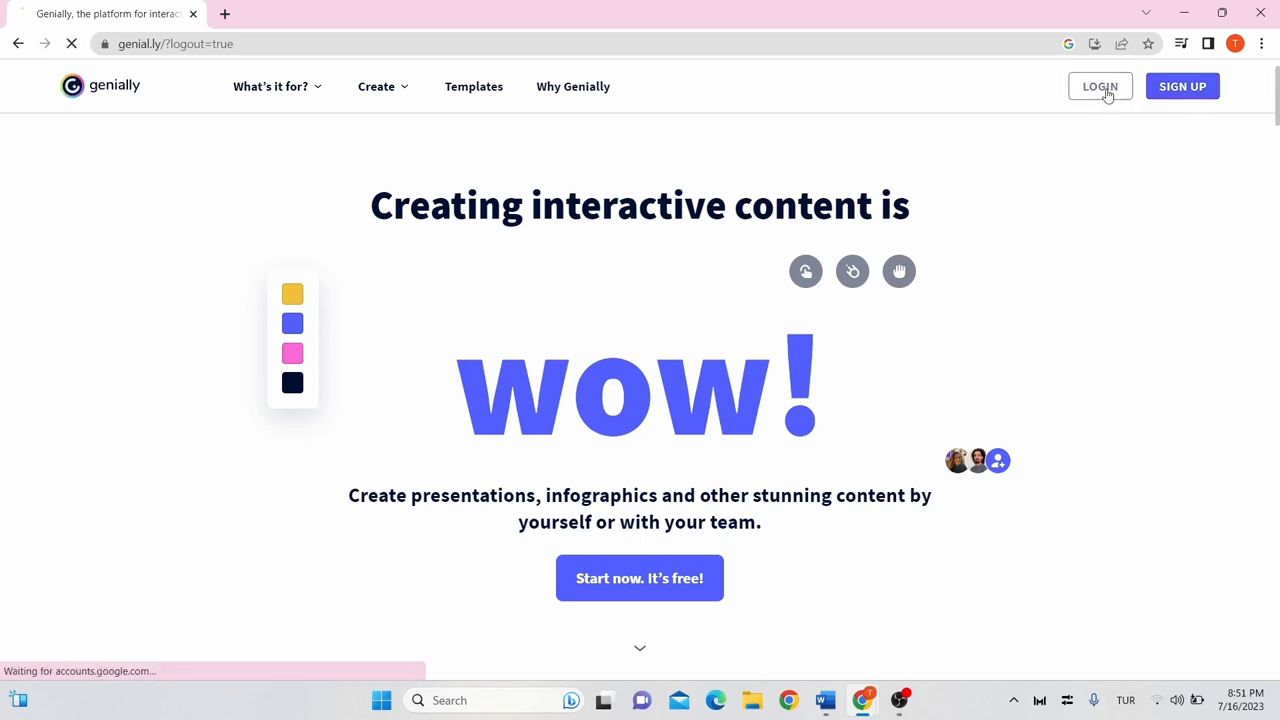
Finish the Google sign-in and land on the Genially dashboard of existing creations
click(1100, 86)
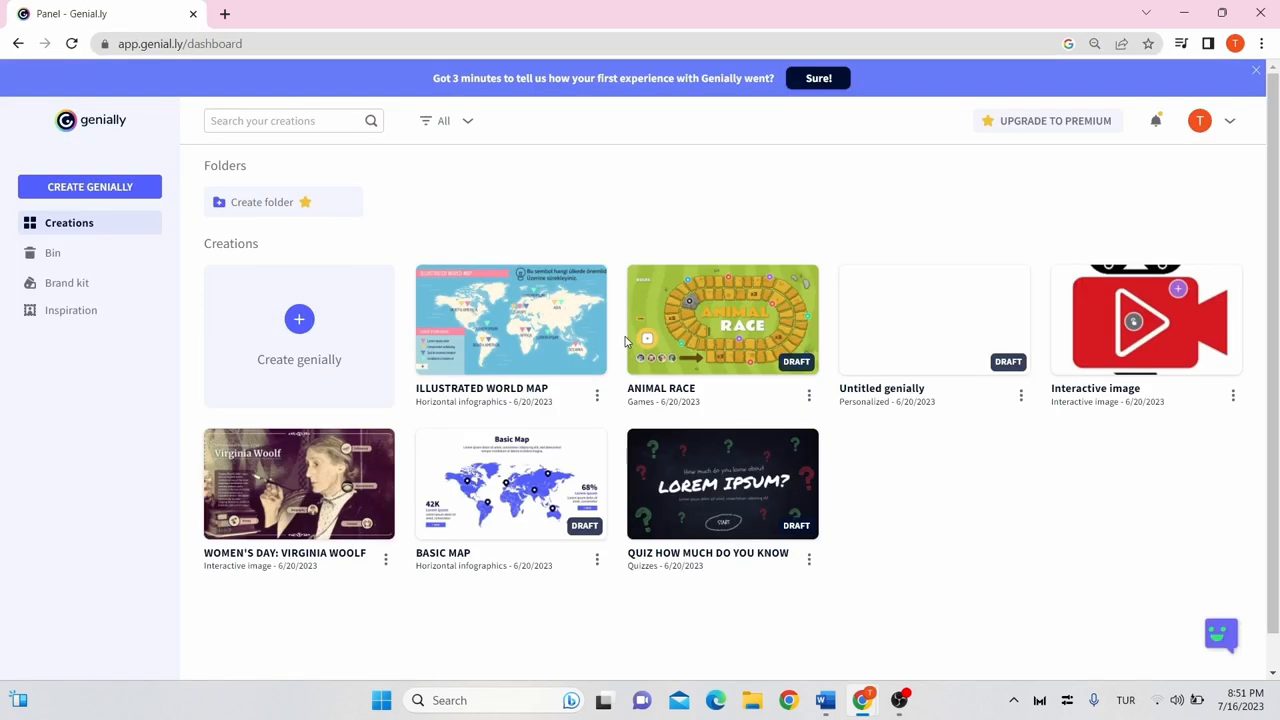
mouse_move(180, 218)
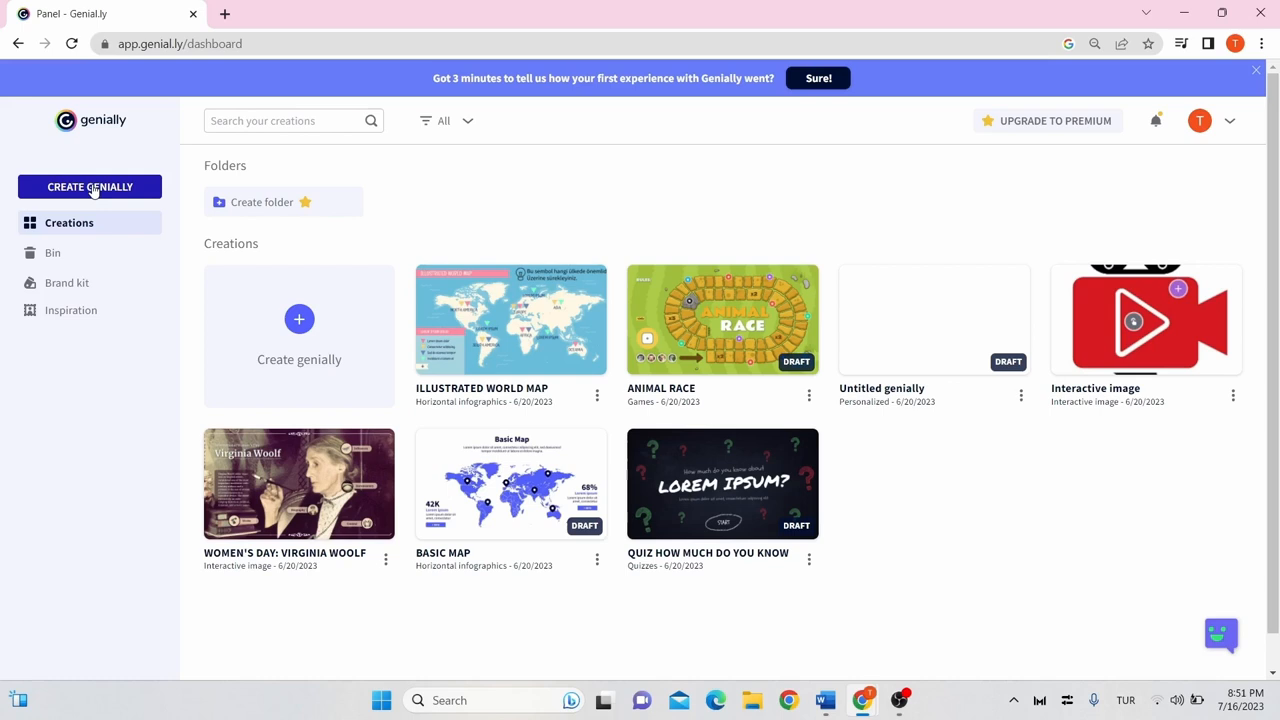
mouse_move(110, 236)
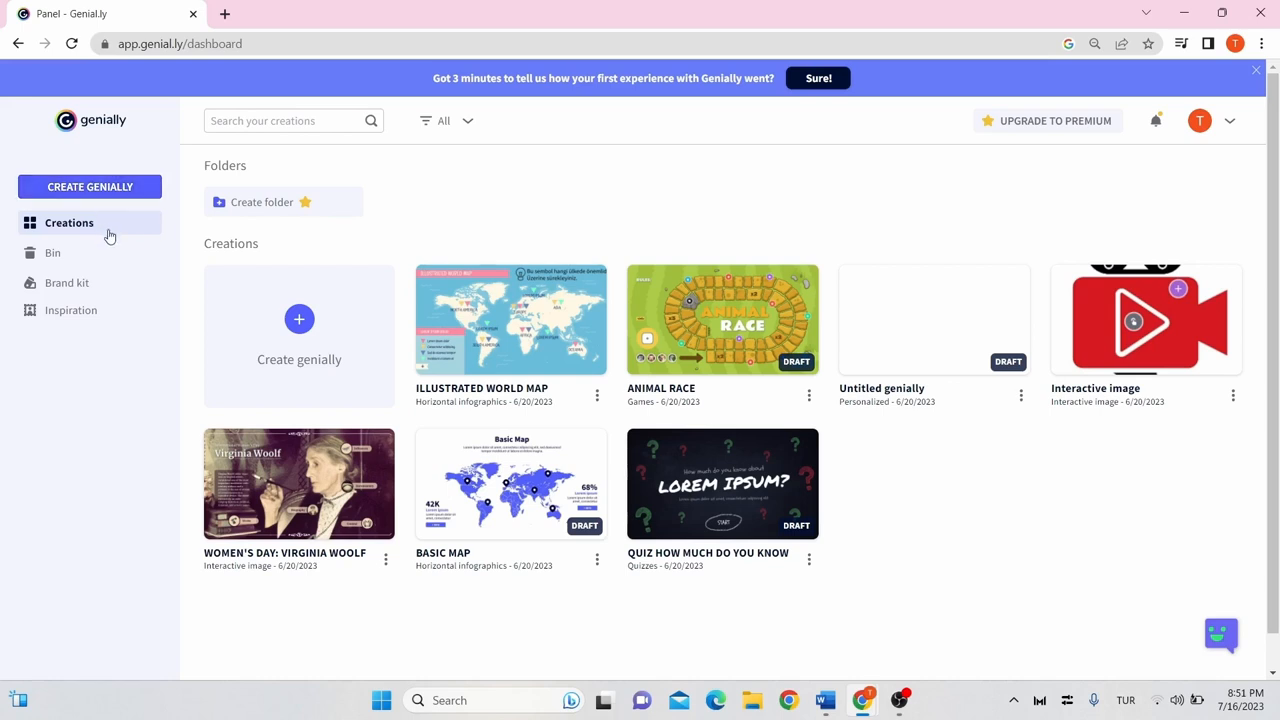
mouse_move(112, 238)
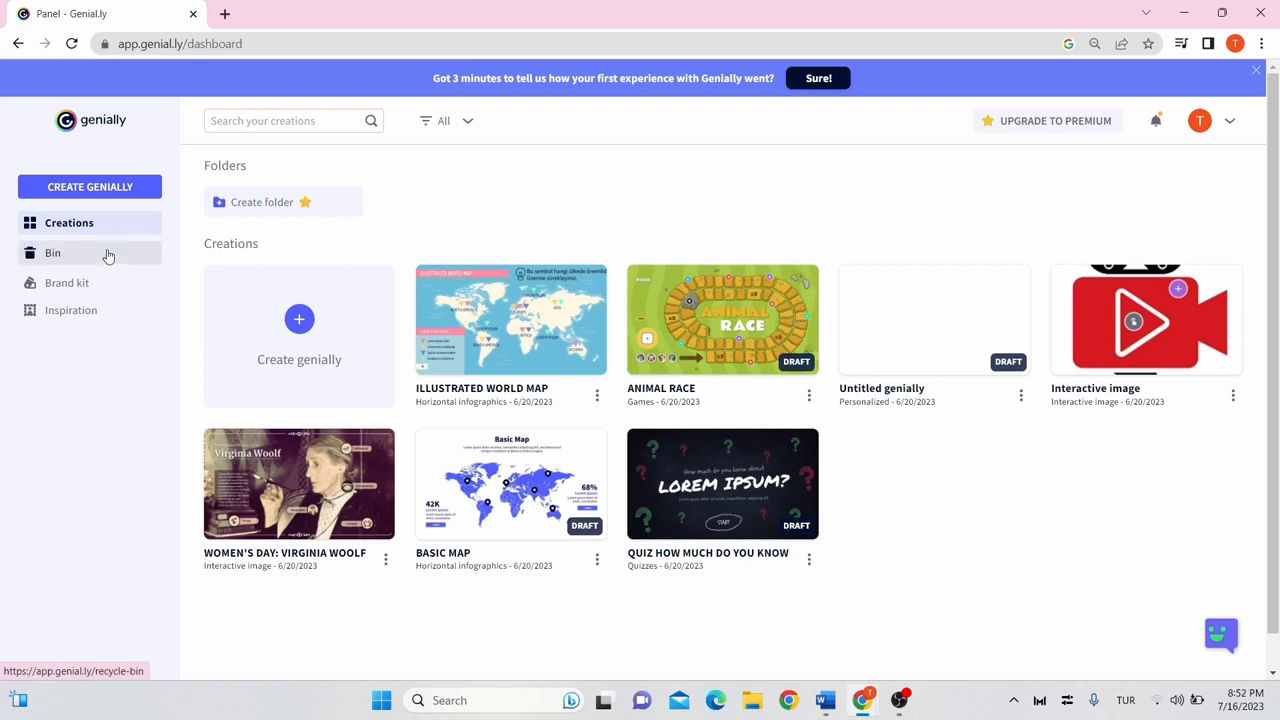
mouse_move(108, 252)
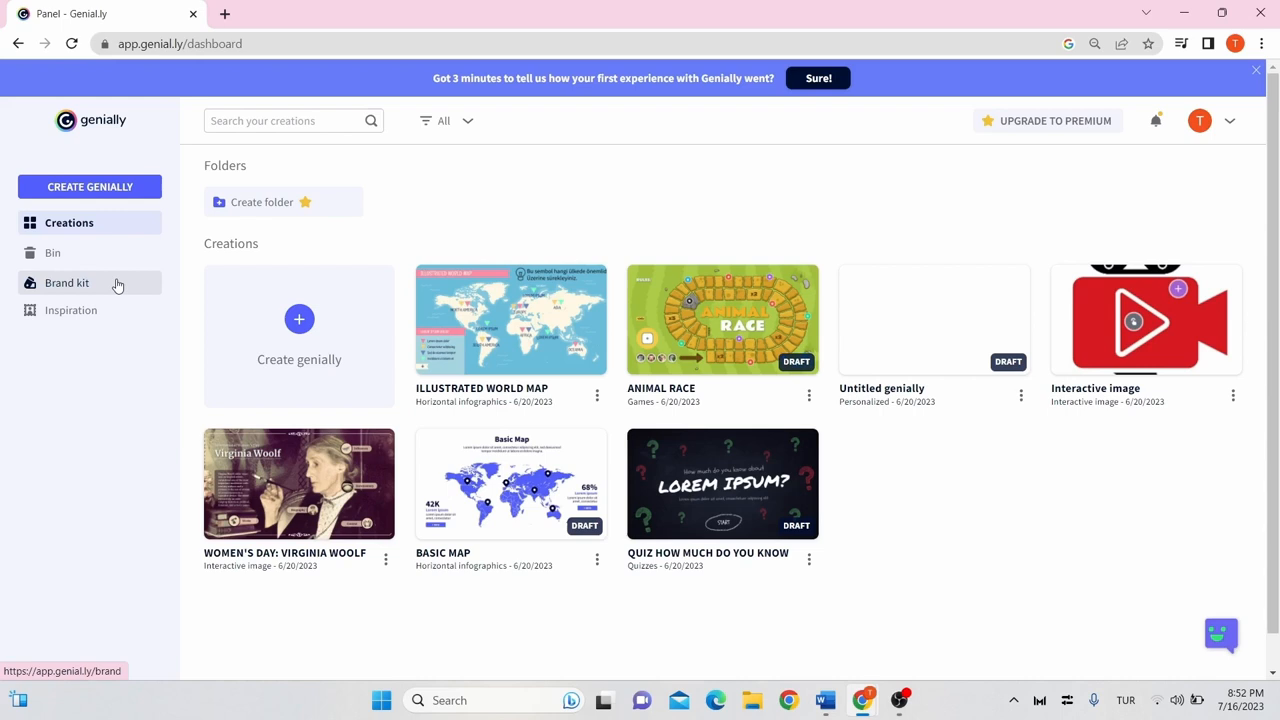
mouse_move(70, 310)
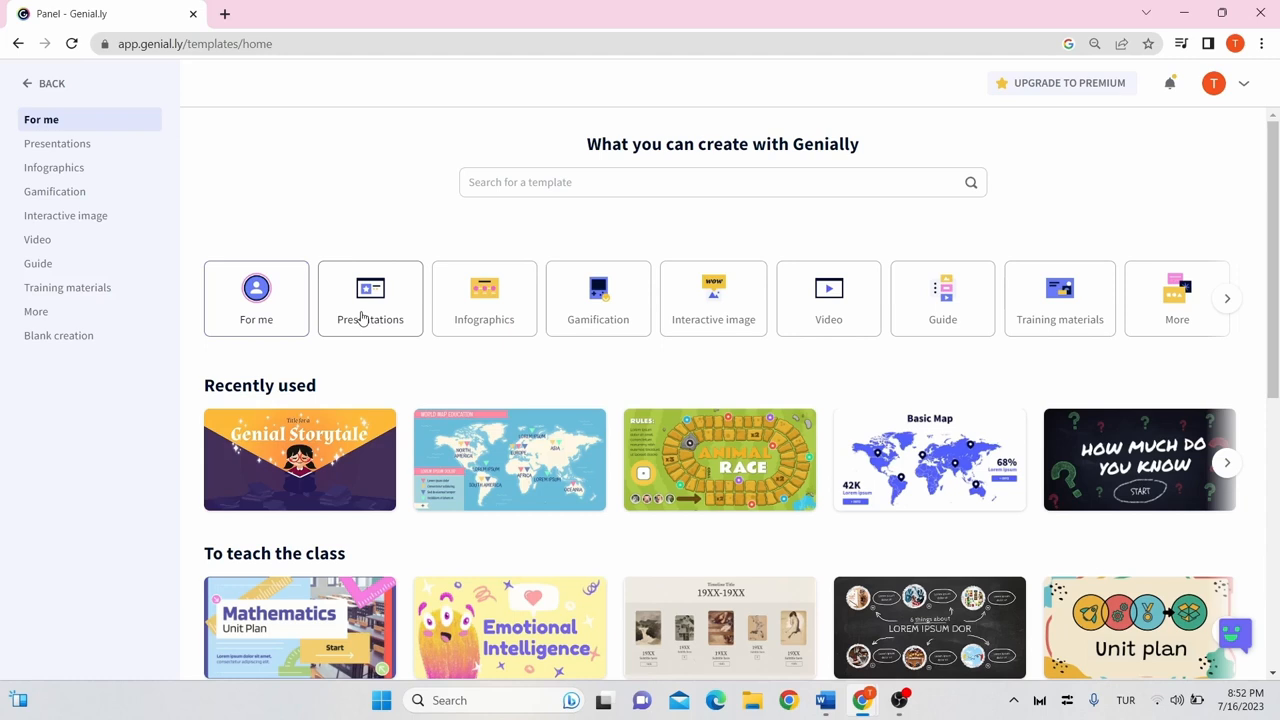
mouse_move(484, 318)
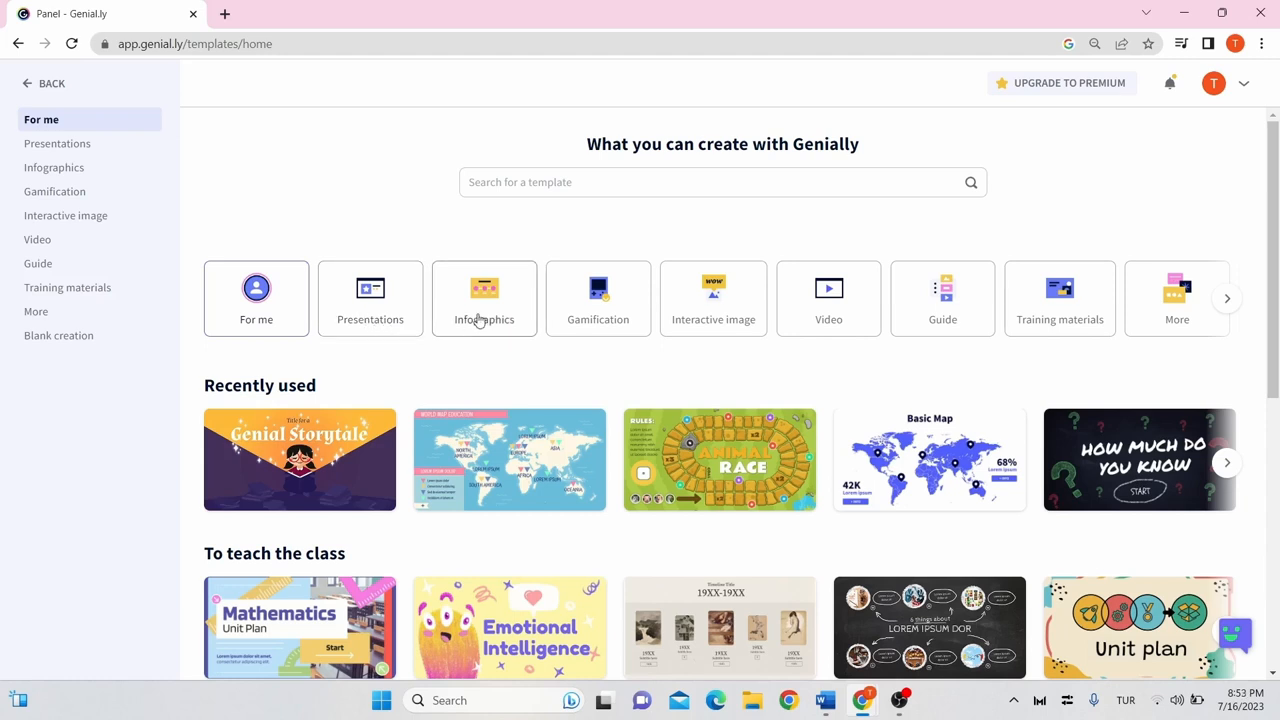
mouse_move(696, 344)
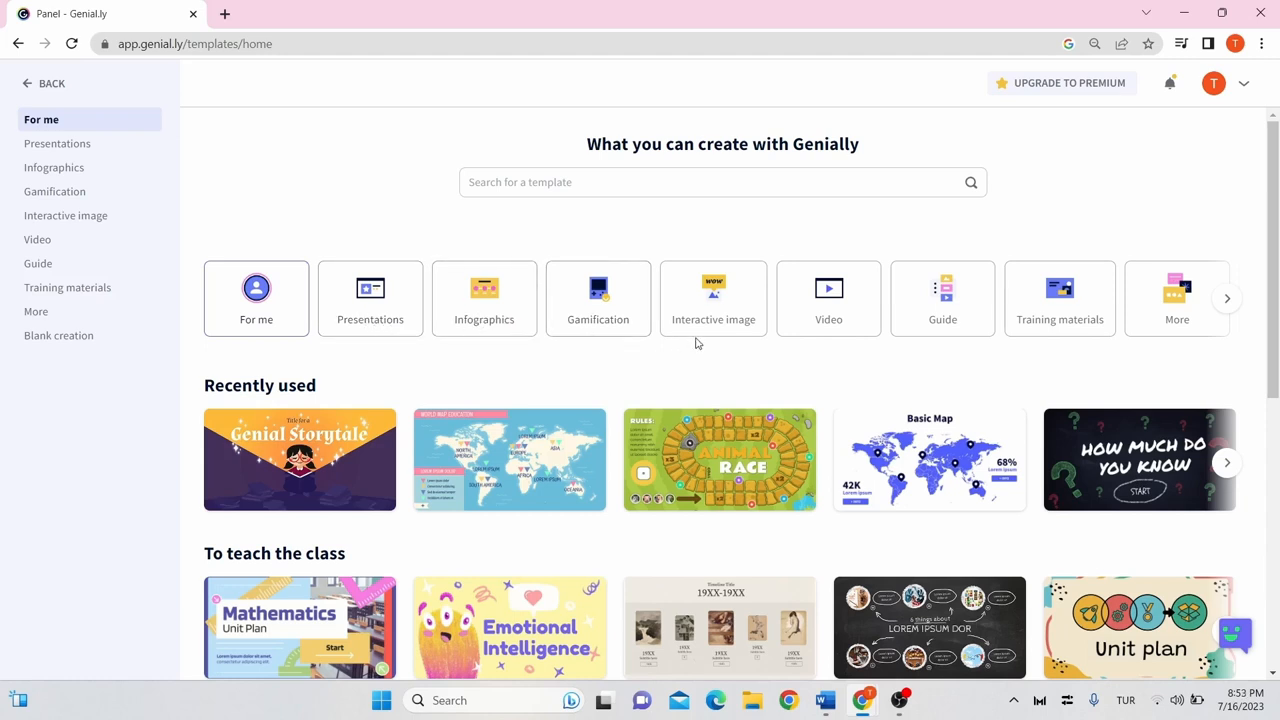
mouse_move(692, 344)
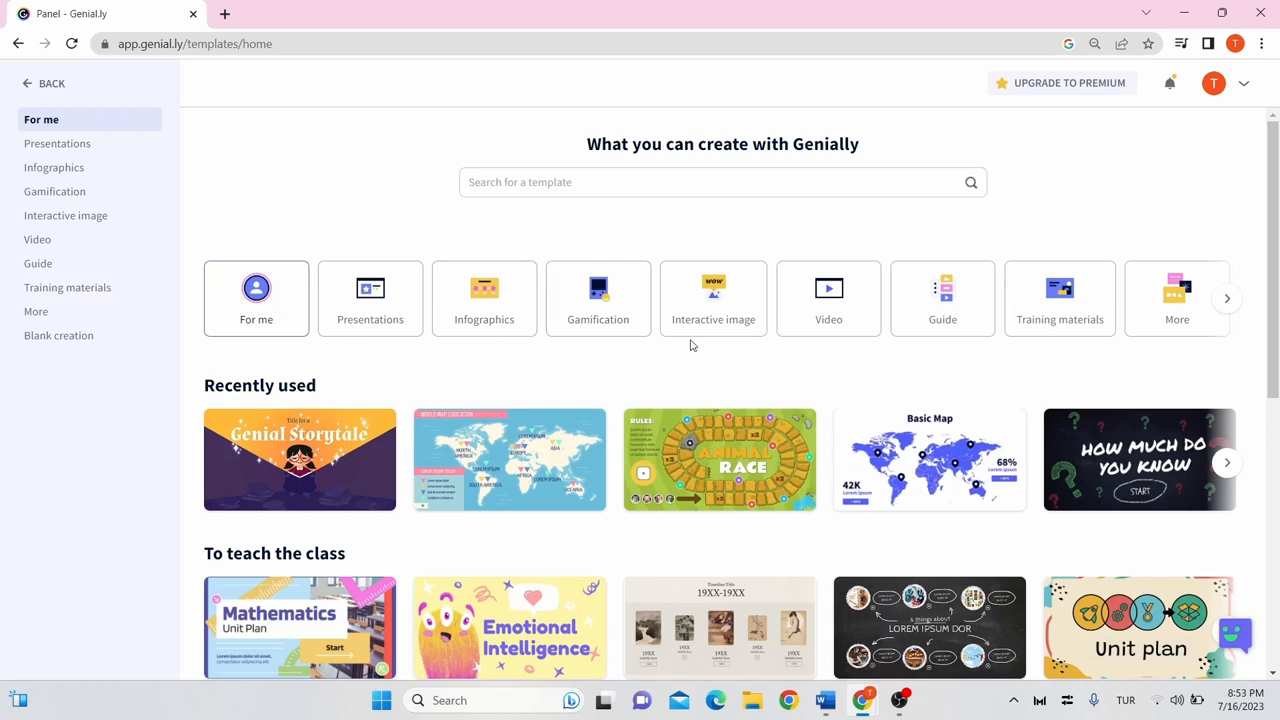
mouse_move(370, 362)
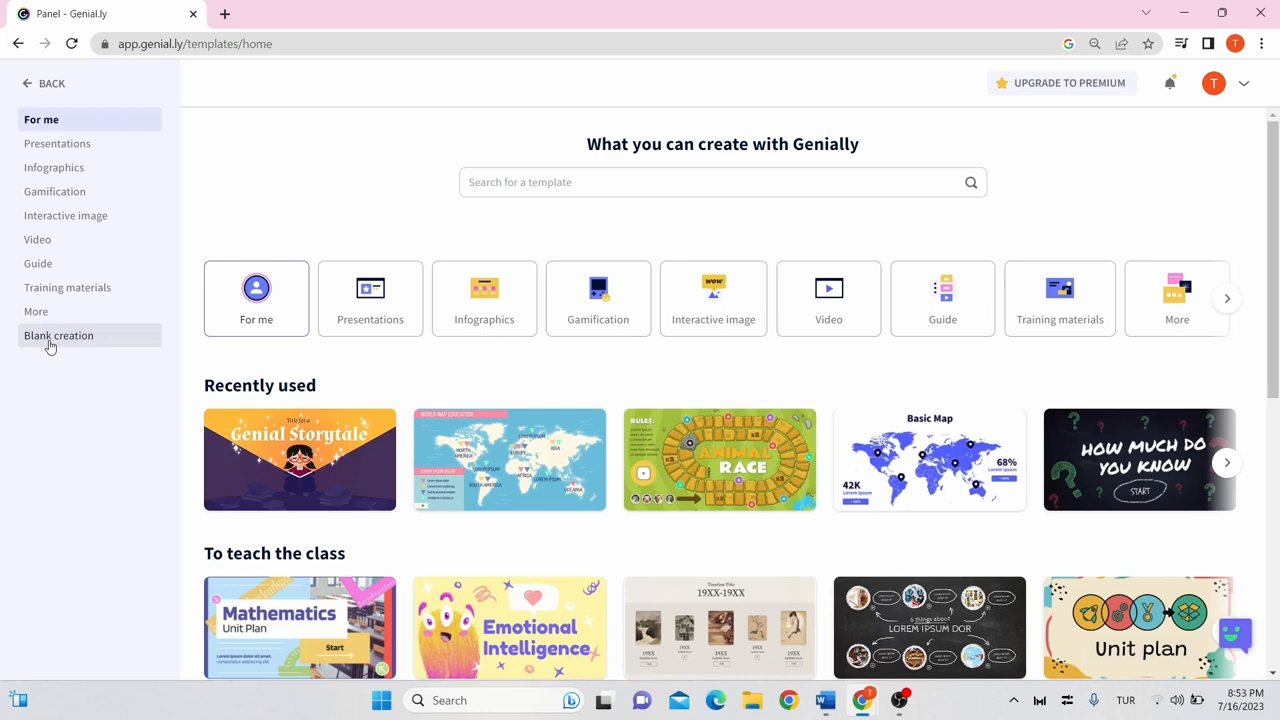
mouse_move(58, 336)
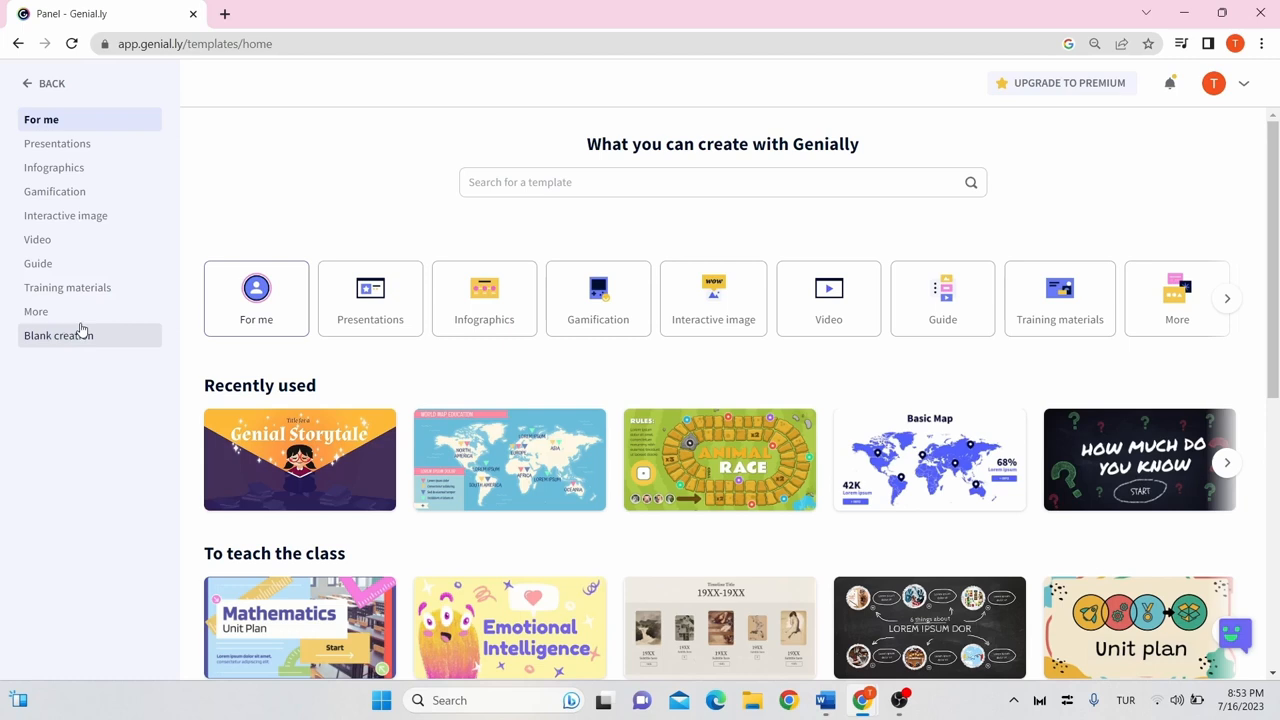
Start a new creation from Create Genially to reach the template gallery
click(722, 182)
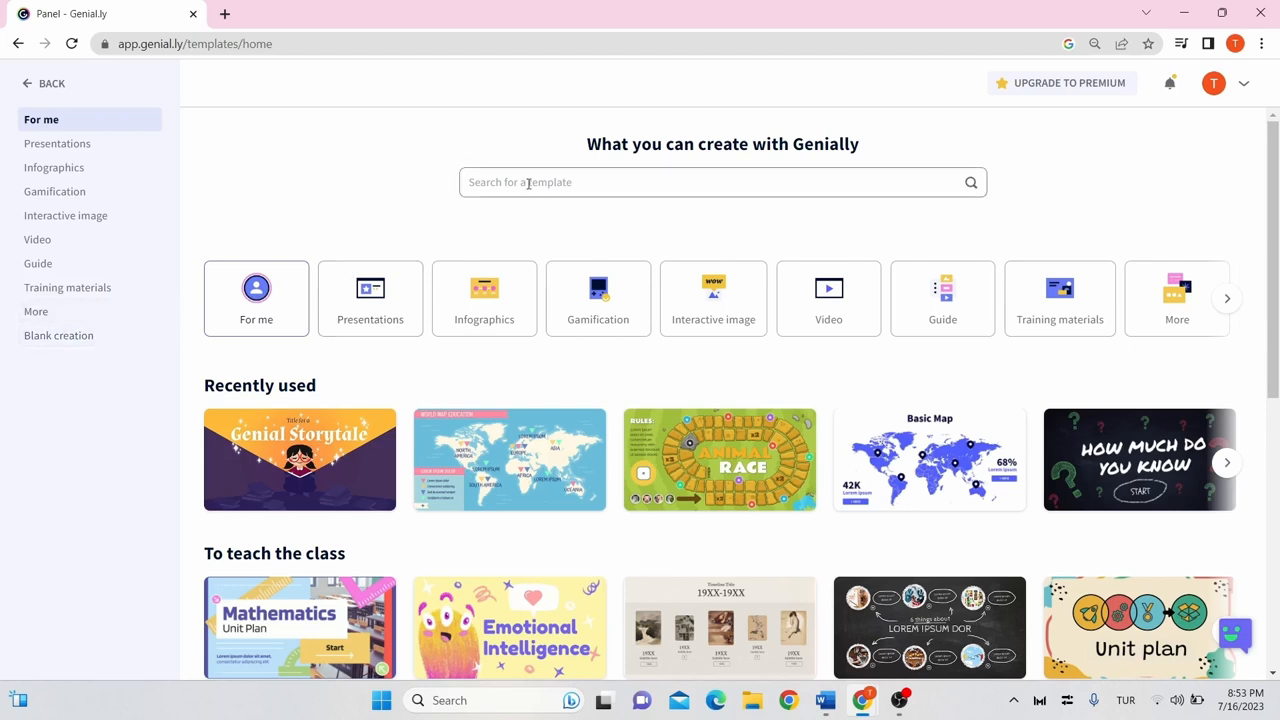
mouse_move(300, 458)
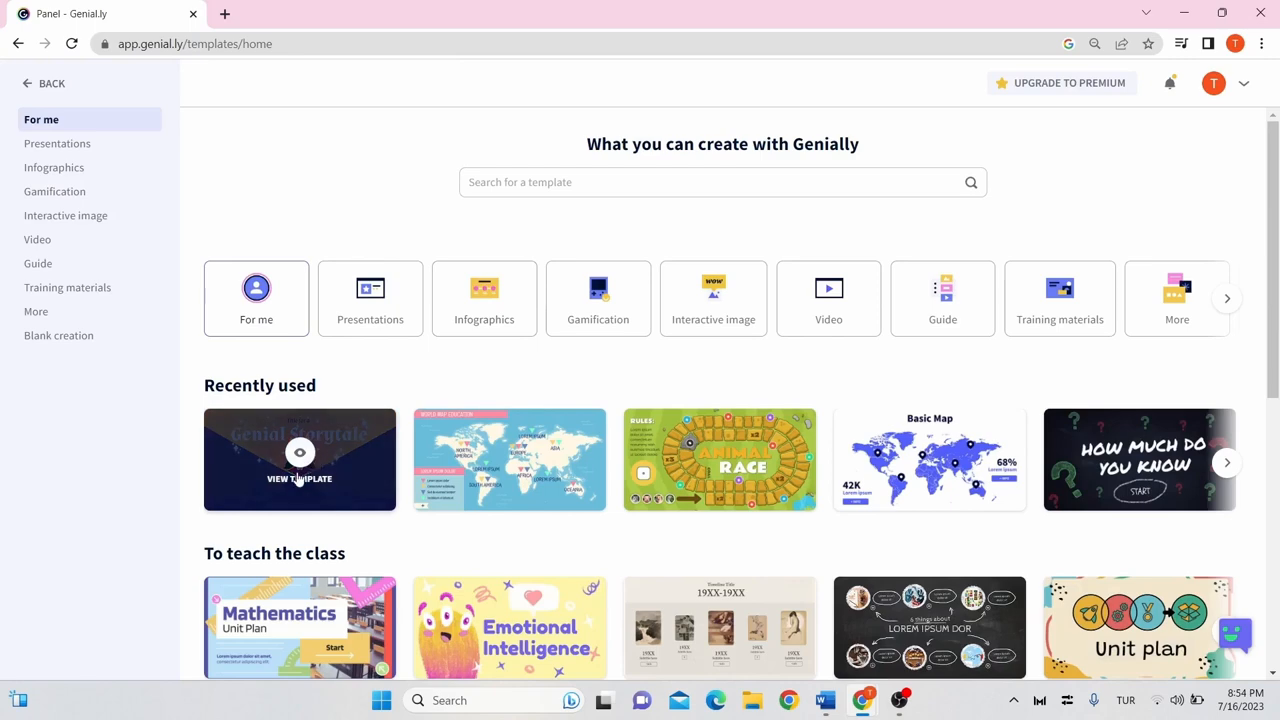
Preview the Genial Storytale template through a few pages and choose Use this template
click(300, 458)
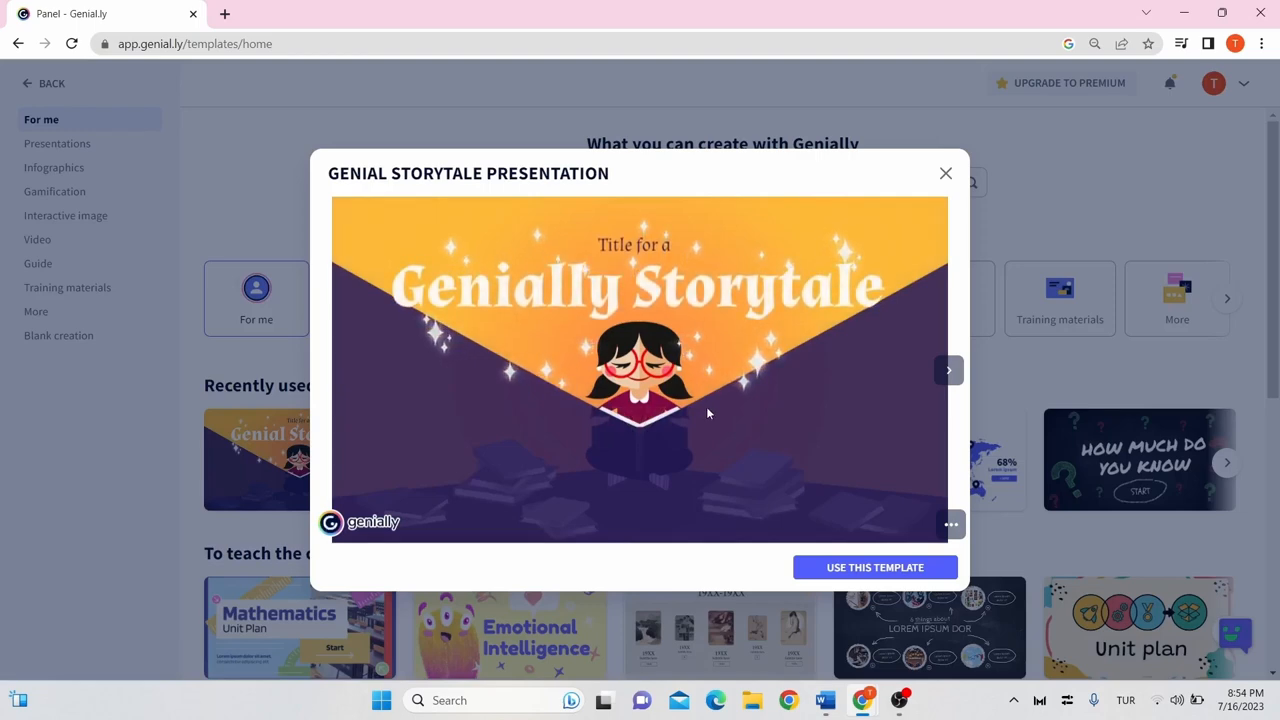
mouse_move(912, 380)
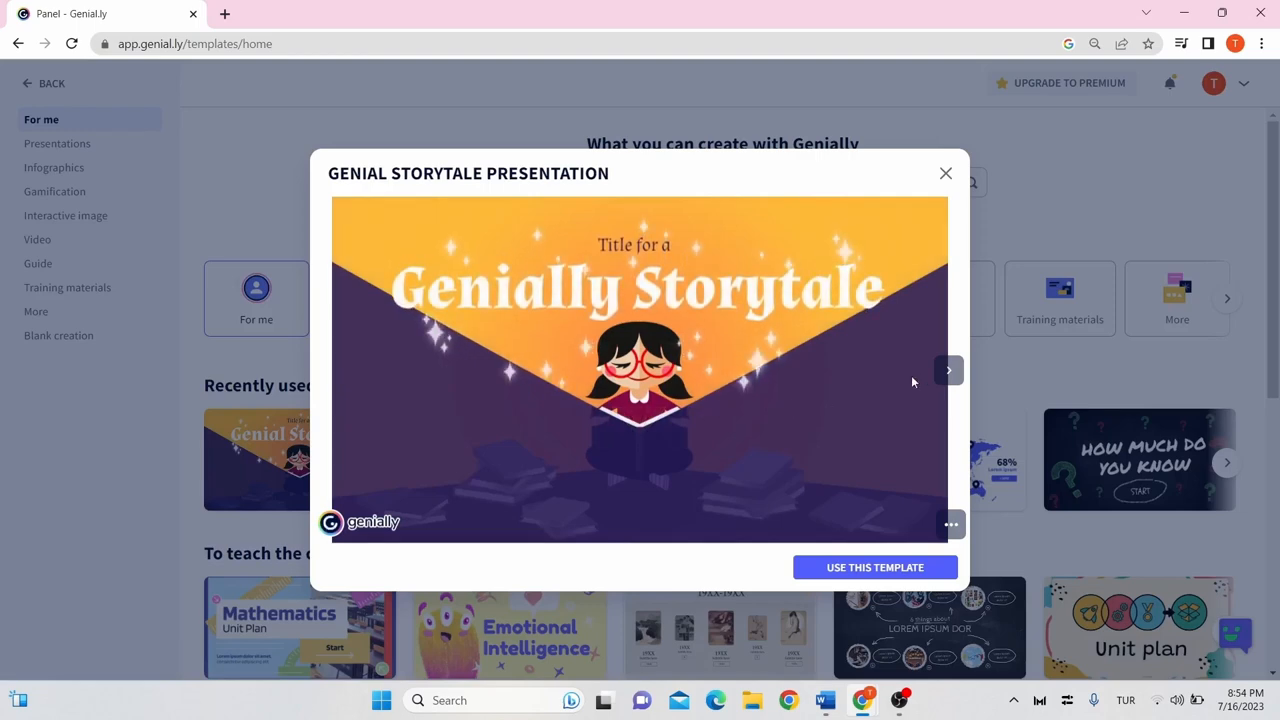
click(948, 370)
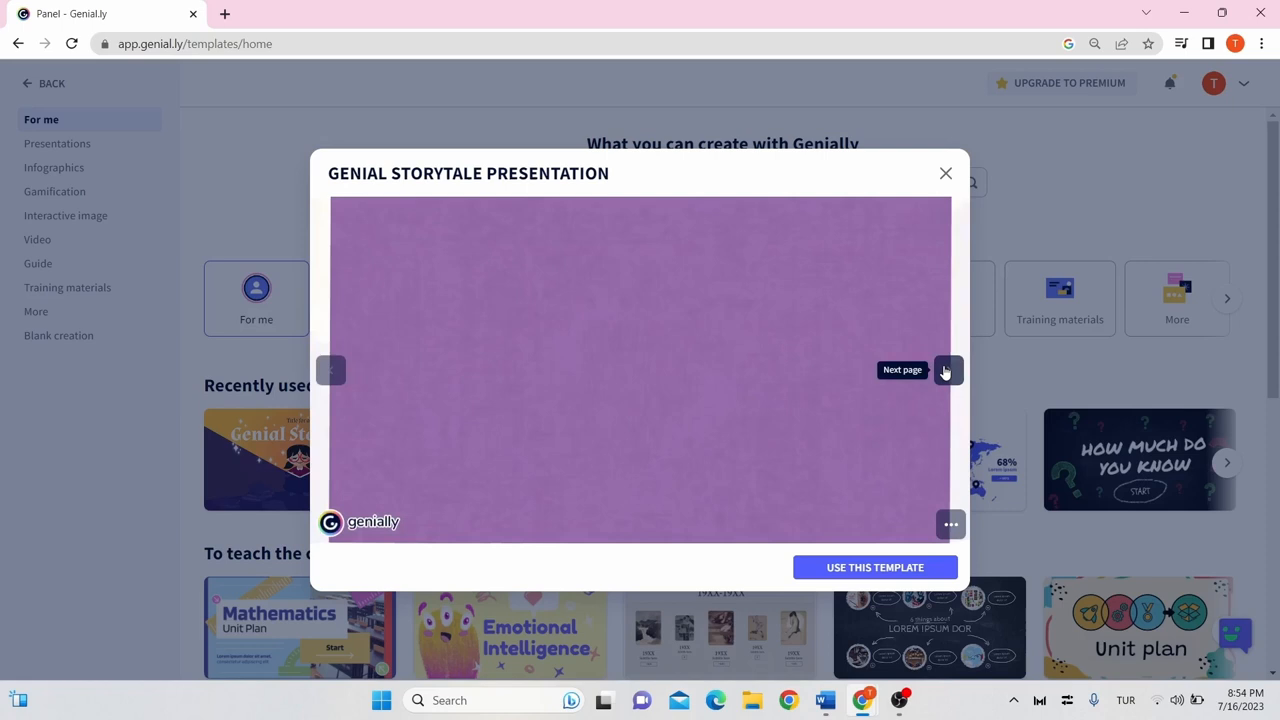
click(946, 370)
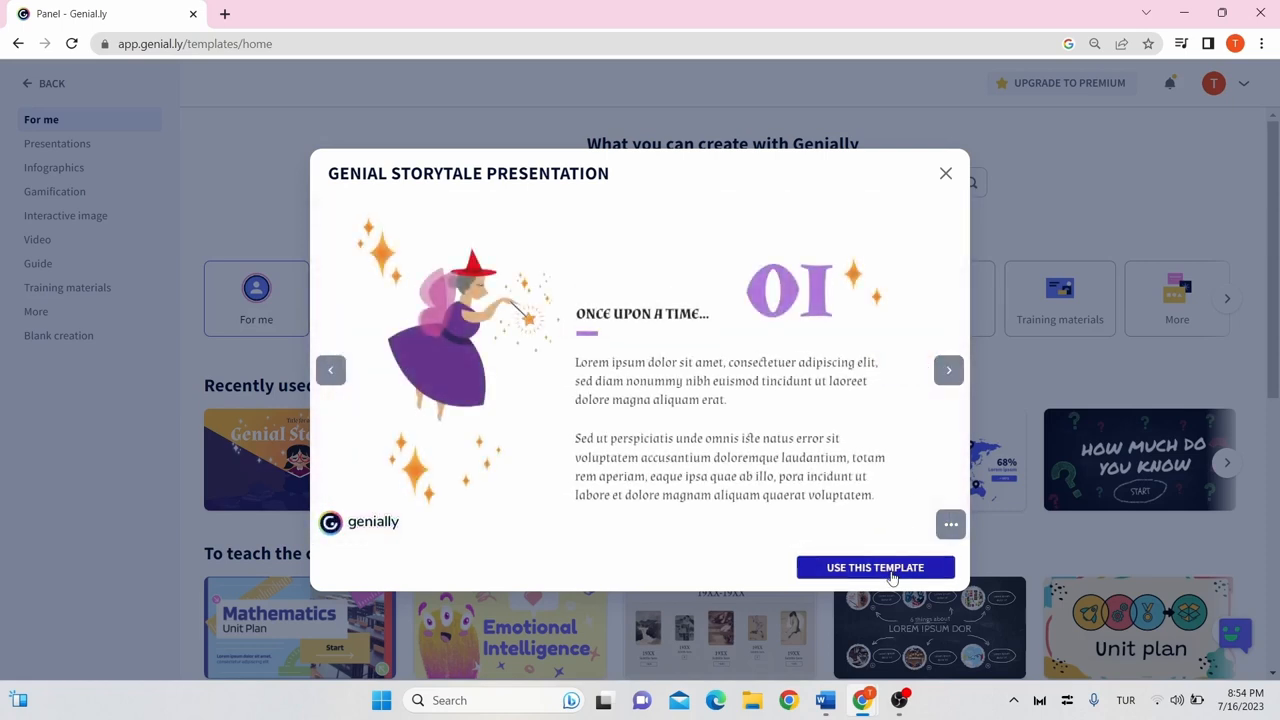
click(876, 568)
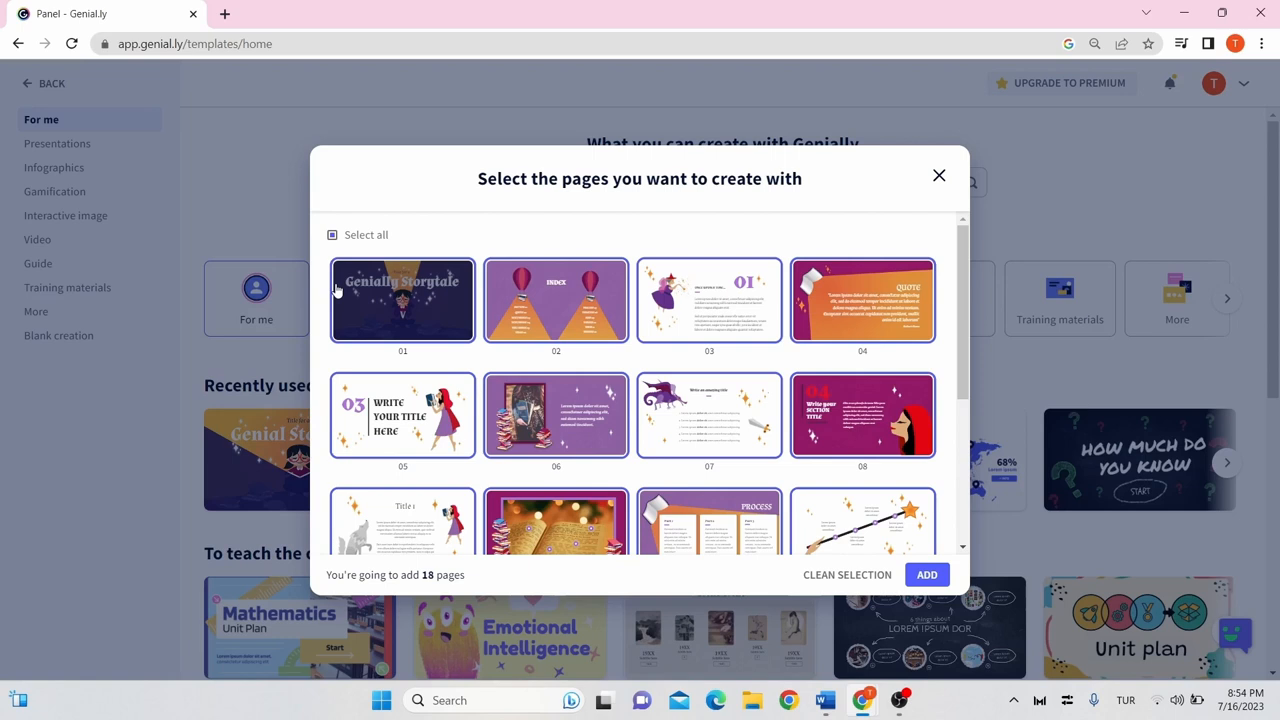
Keep only four template pages, including page 16 (Video), and add them as a new presentation
click(332, 234)
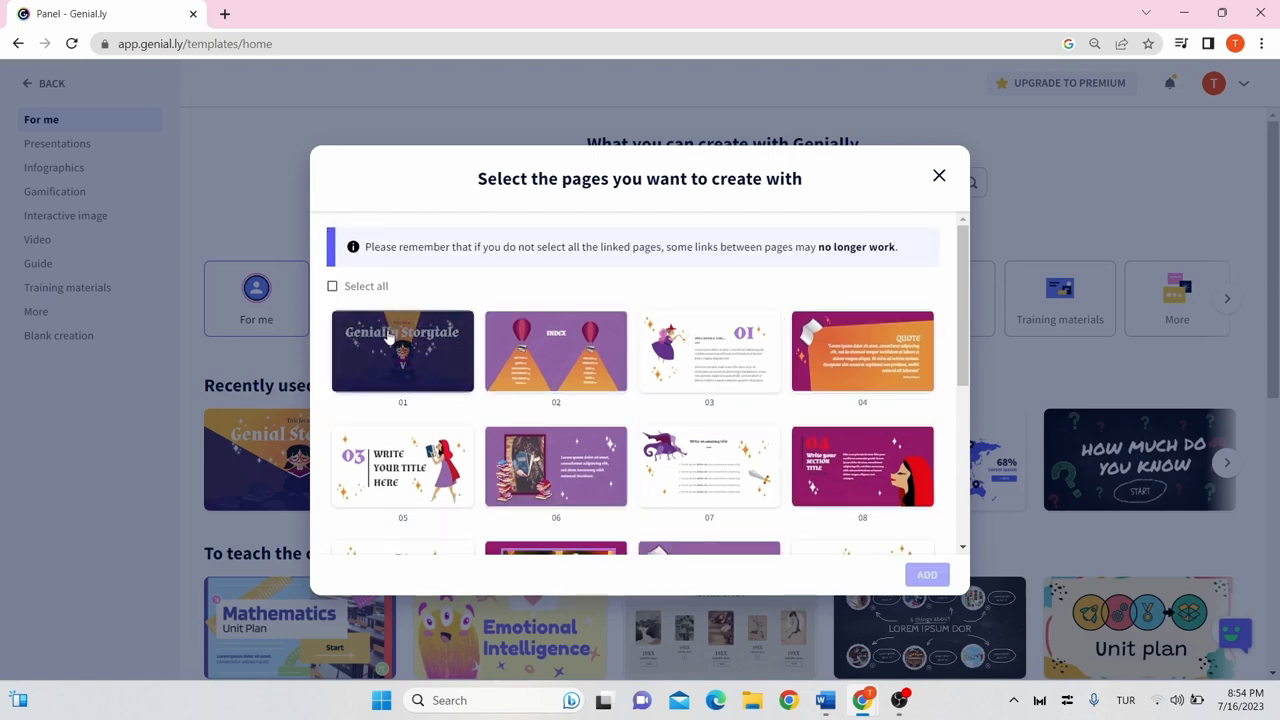
click(556, 352)
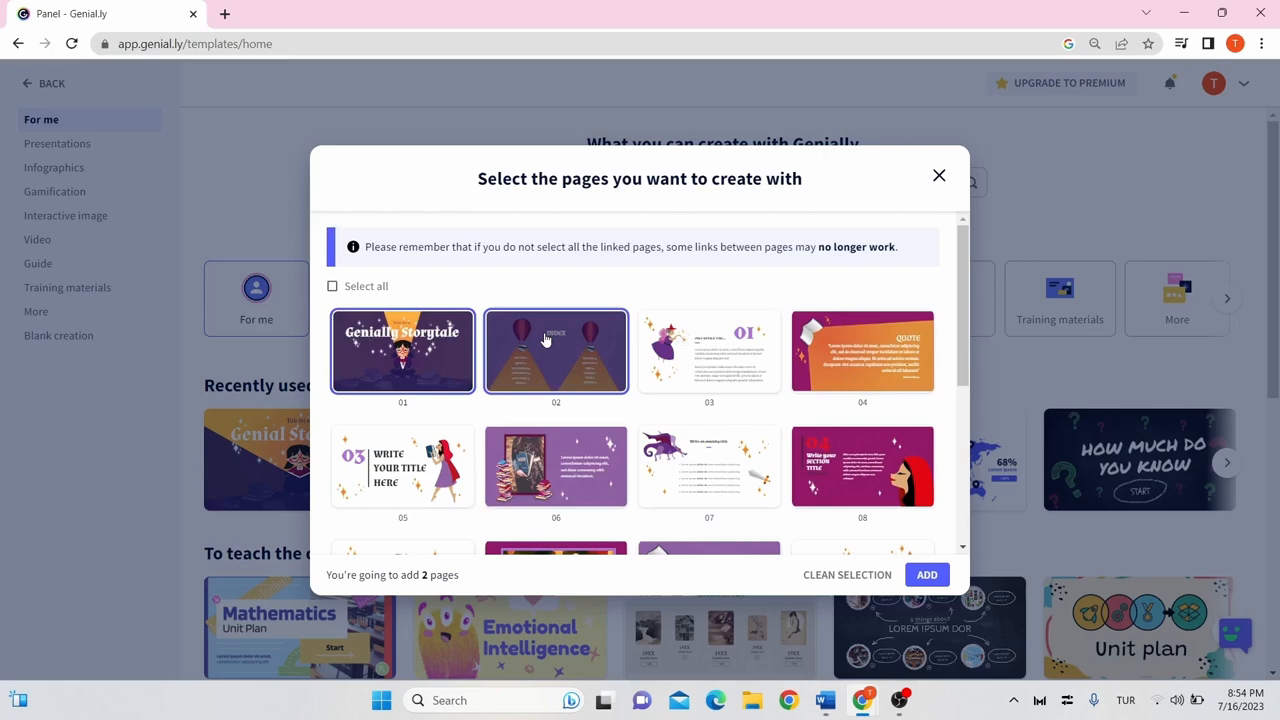
scroll(down, 3)
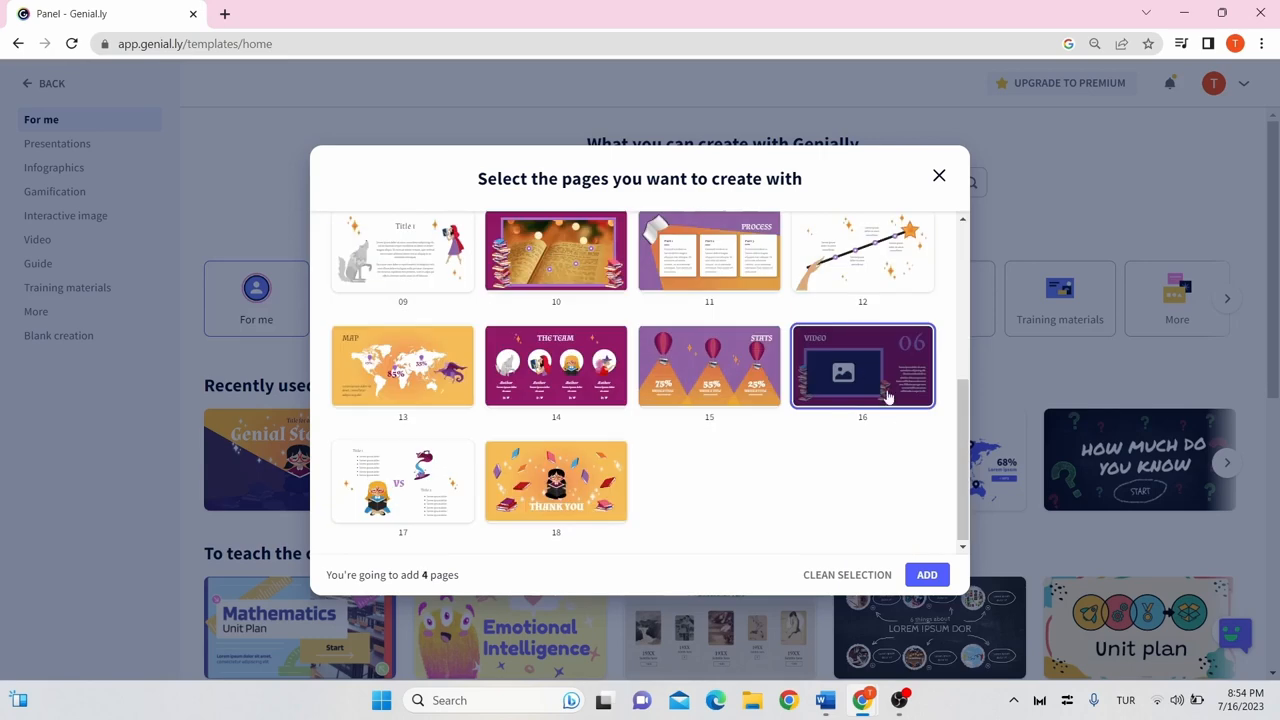
click(926, 574)
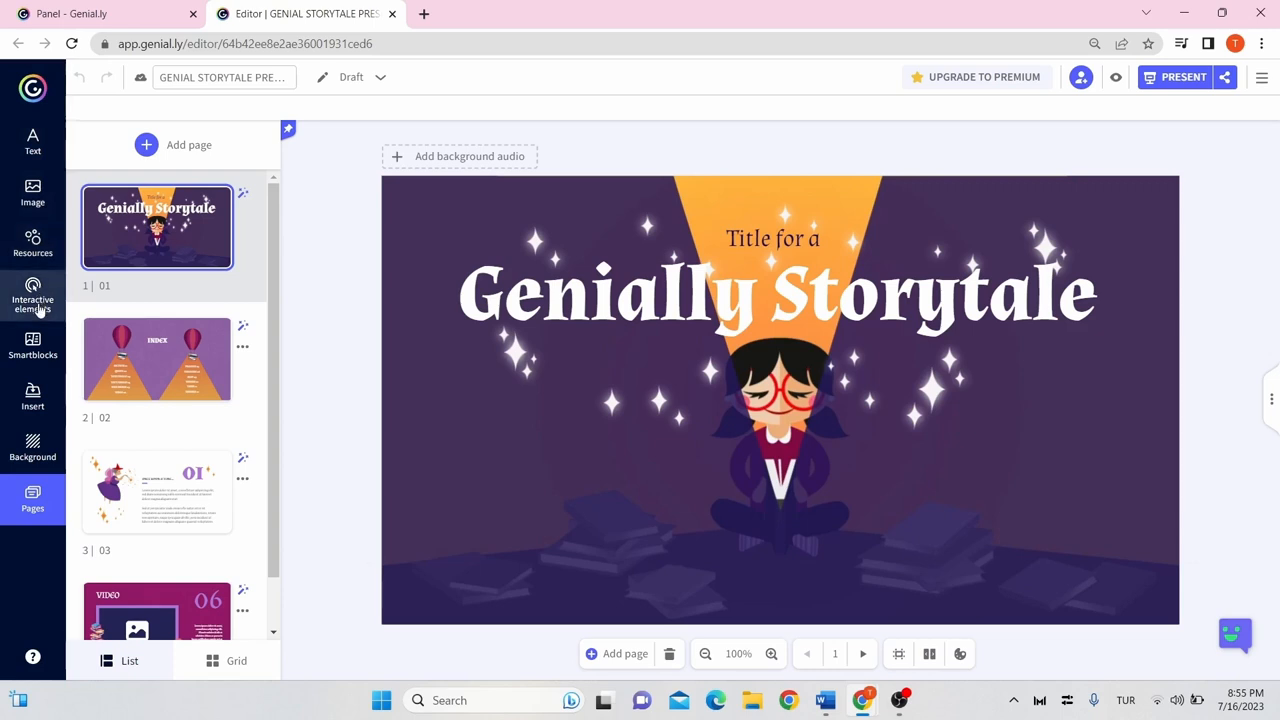
mouse_move(32, 400)
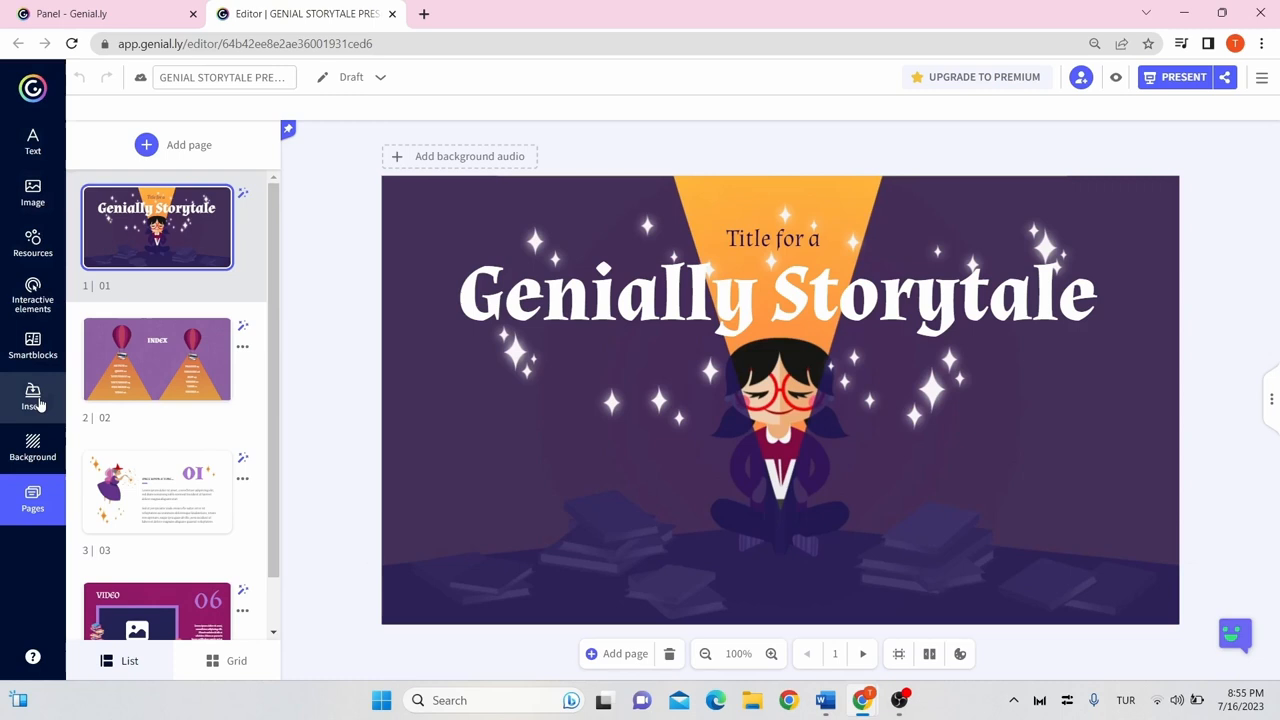
mouse_move(32, 444)
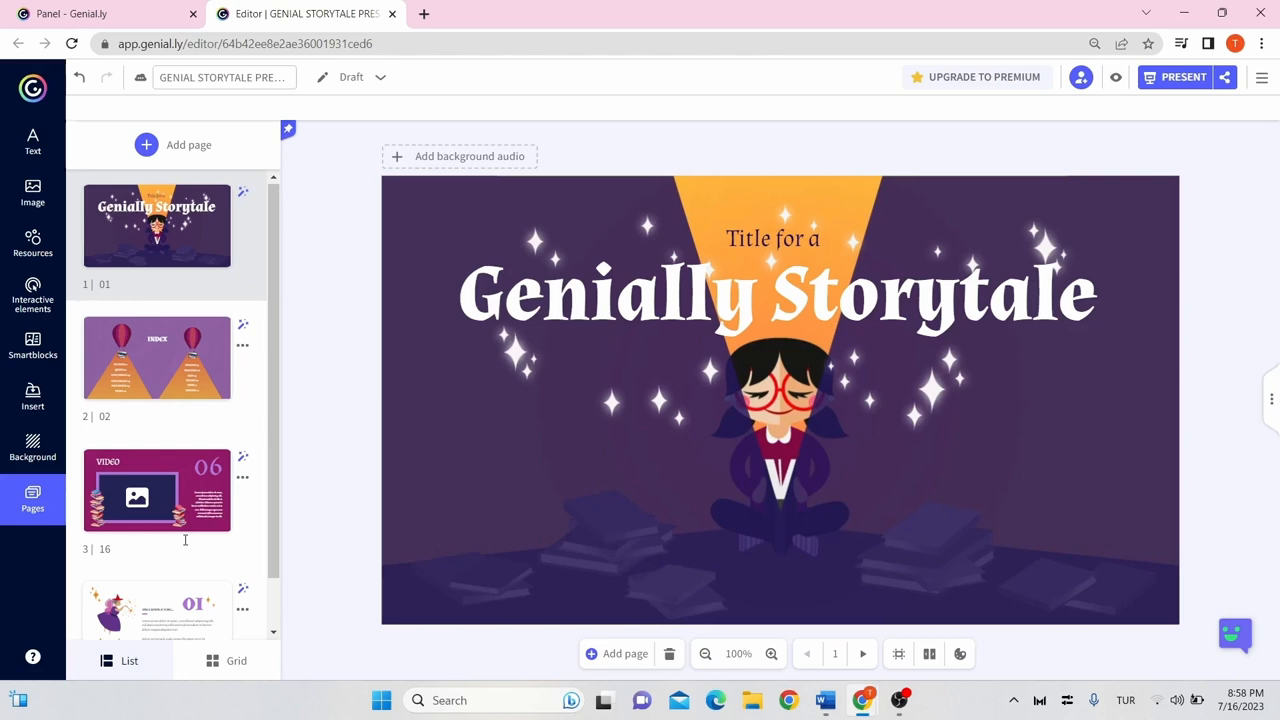
mouse_move(188, 544)
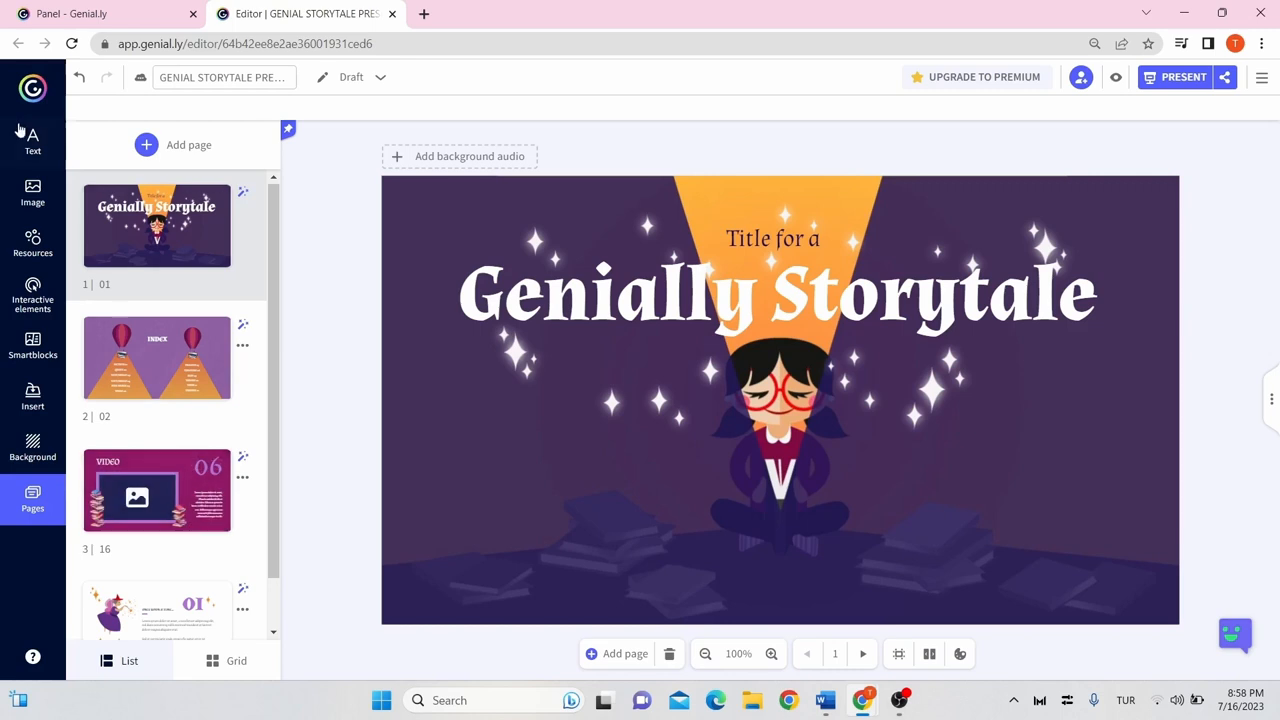
Retitle the cover to 'The Little Prince' and label the index Chapter 01 and Ordering Activity
click(32, 140)
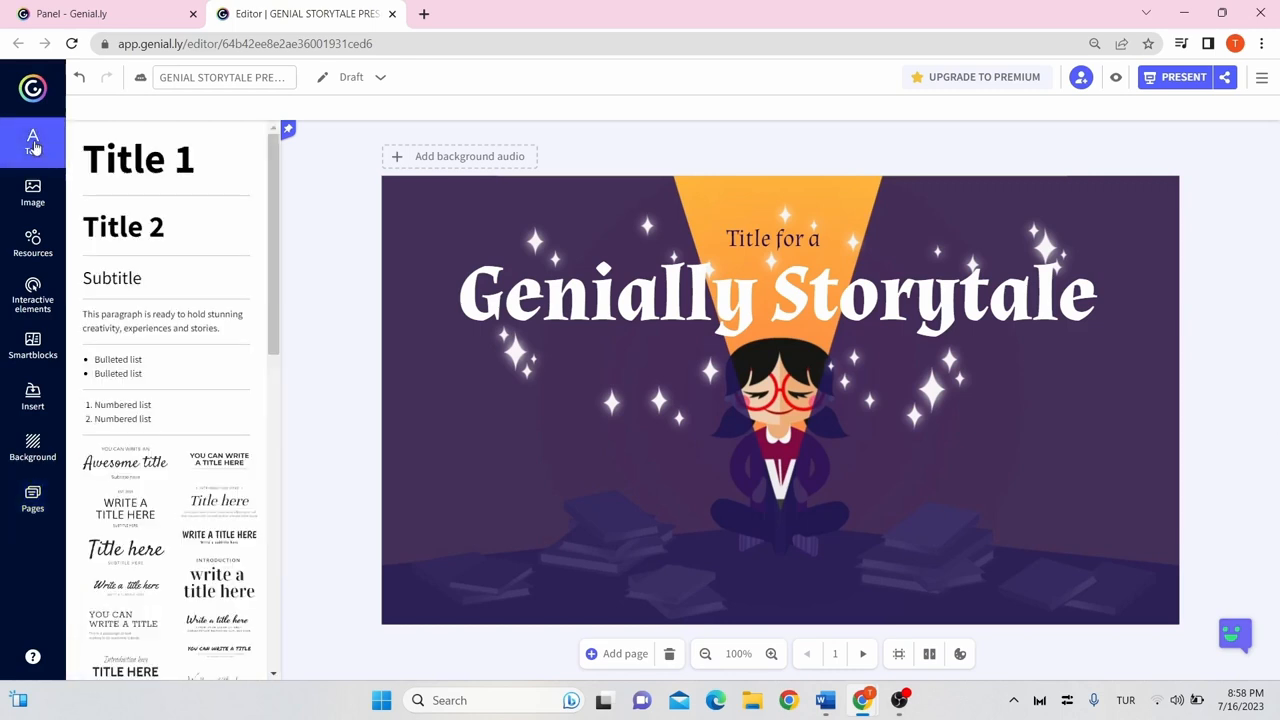
click(778, 292)
text(The Little Prince)
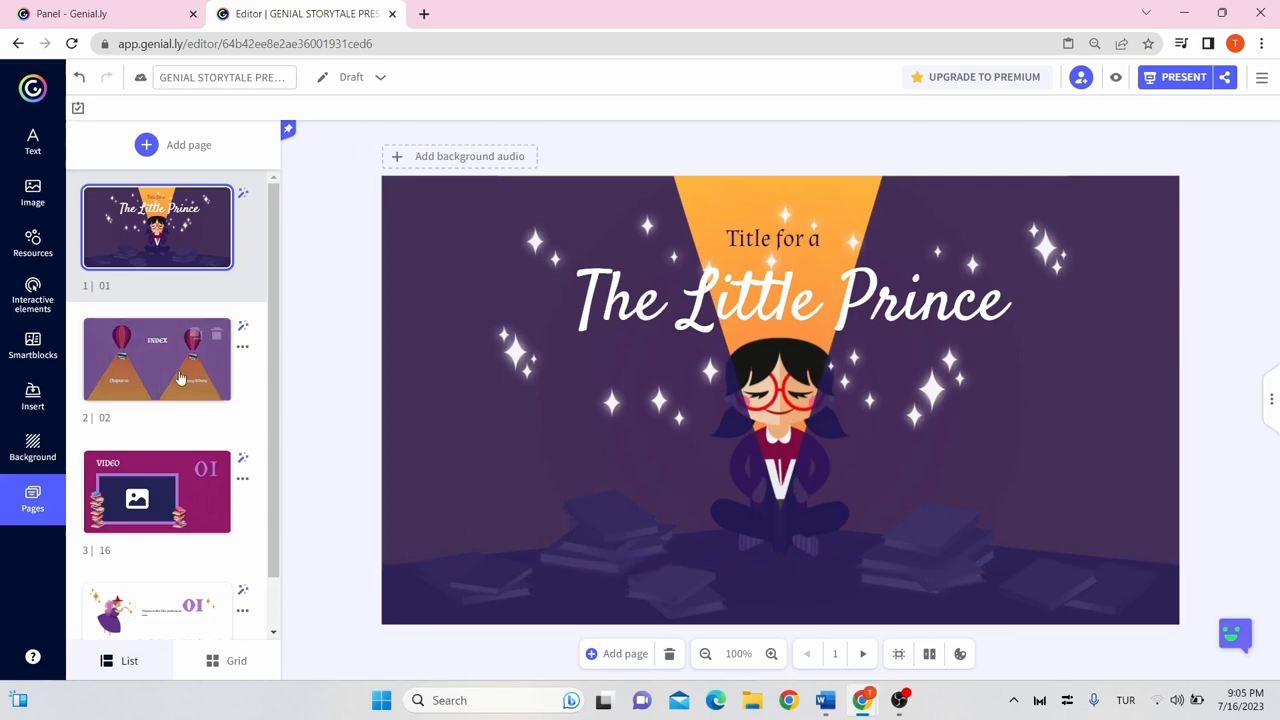
Make the index's Chapter 01 text a Go to page link to page 3, the video page
click(156, 358)
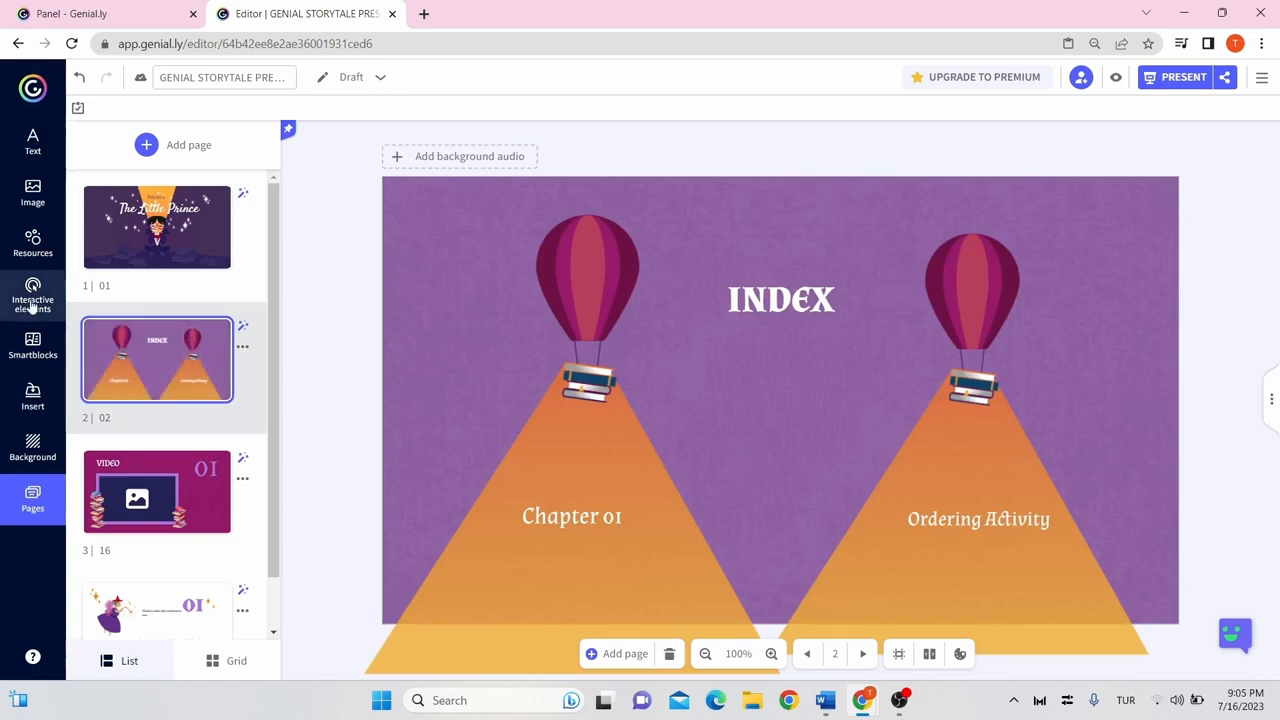
click(32, 296)
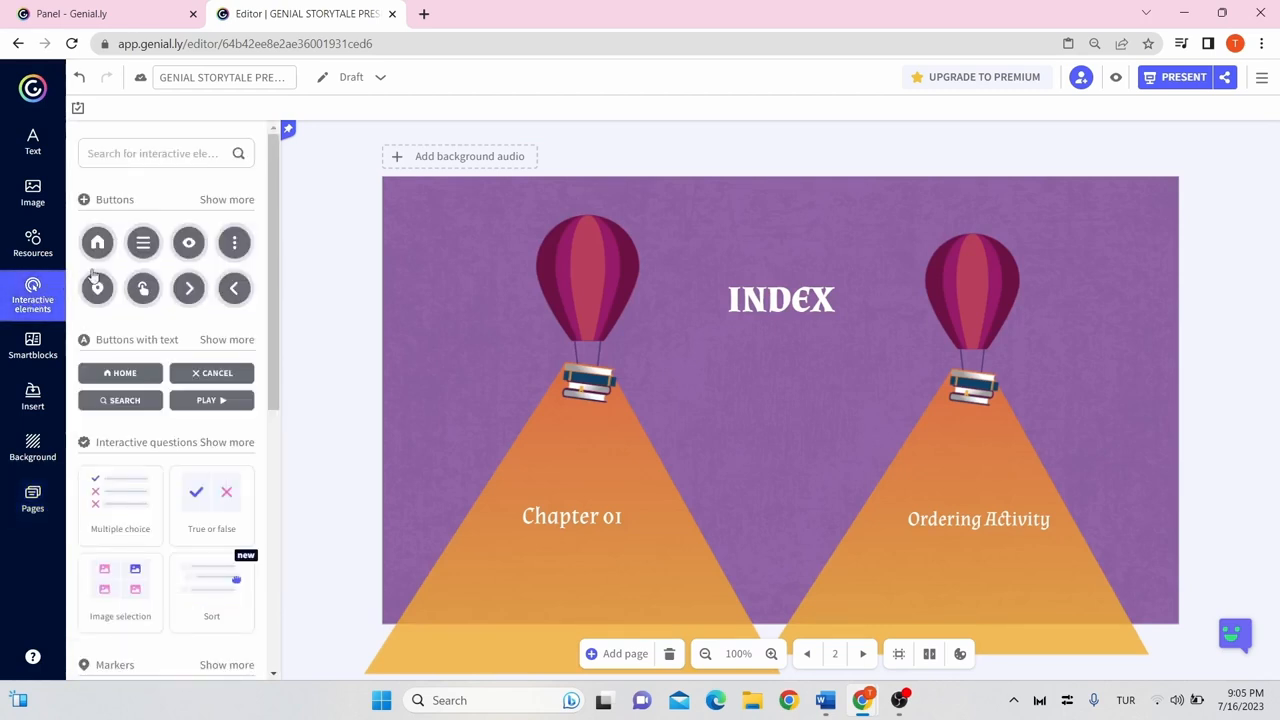
scroll(down, 3)
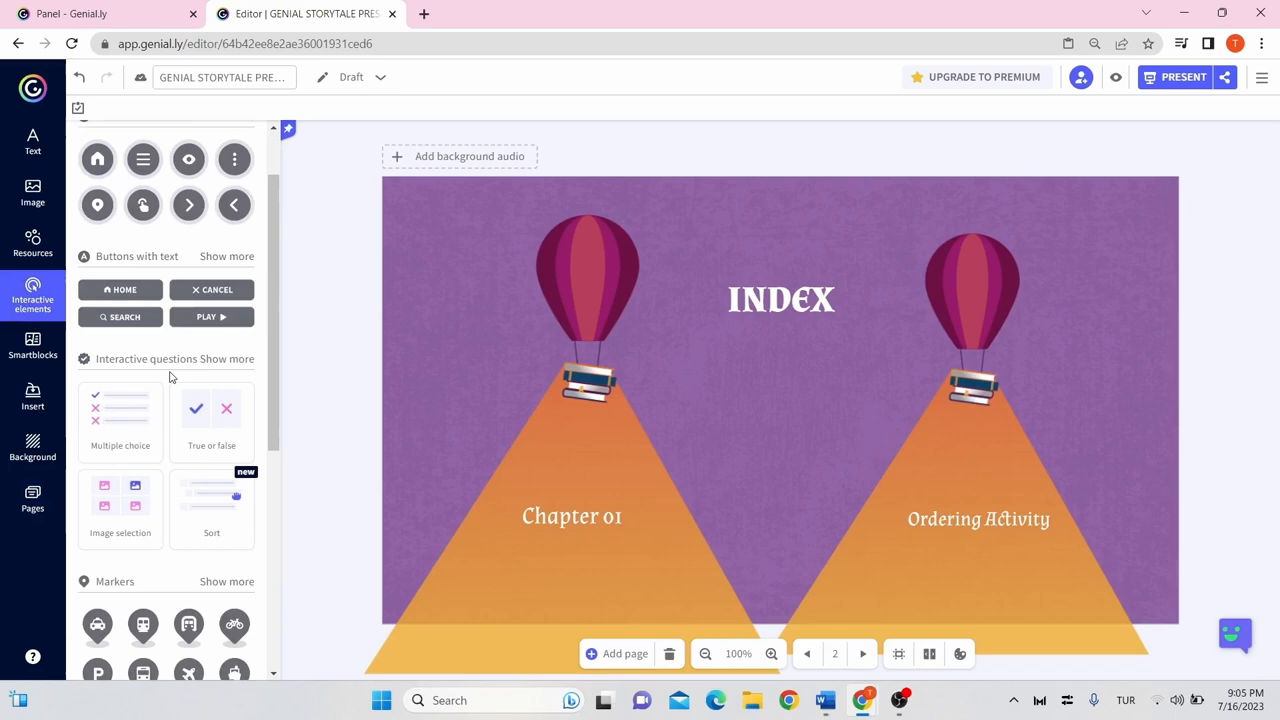
scroll(down, 3)
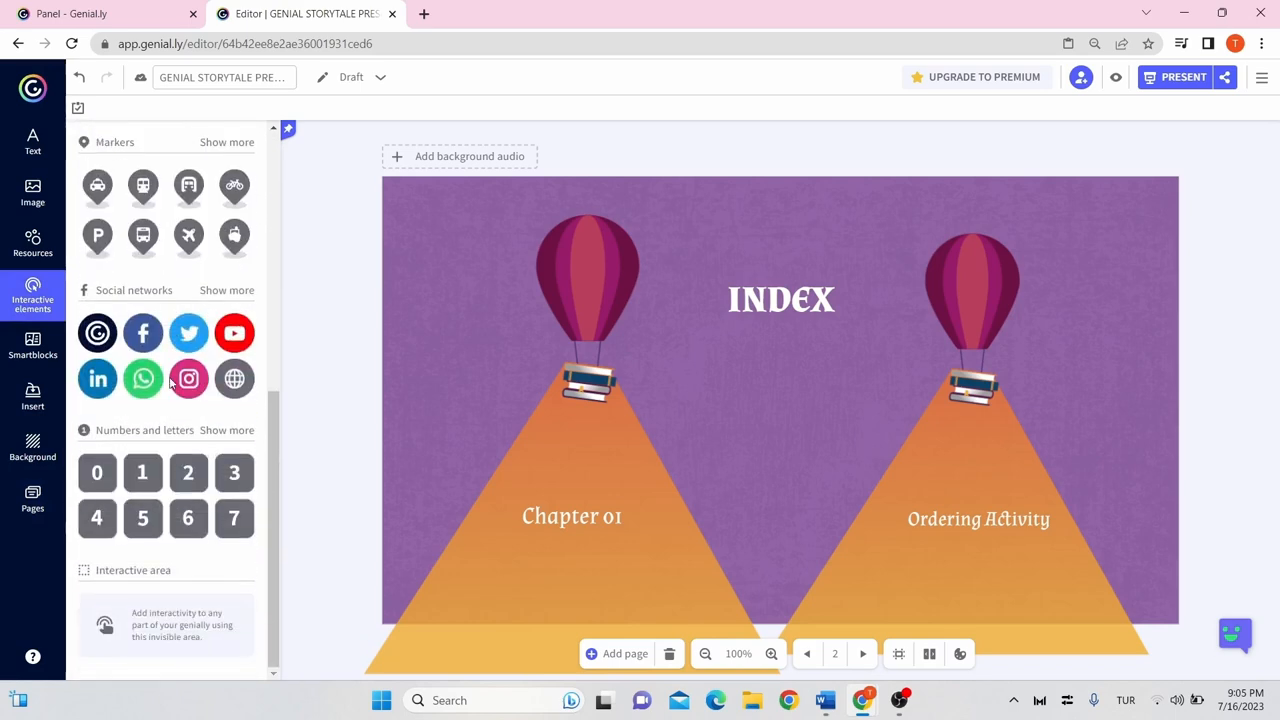
mouse_move(170, 384)
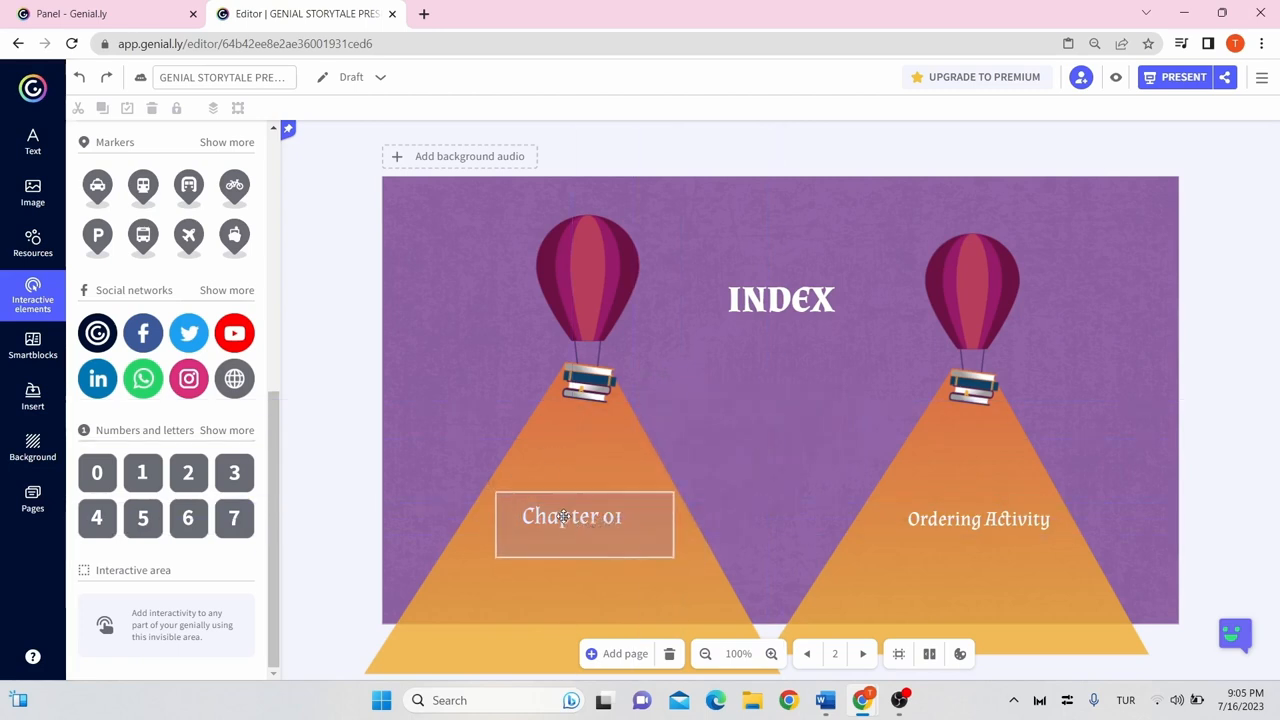
click(594, 454)
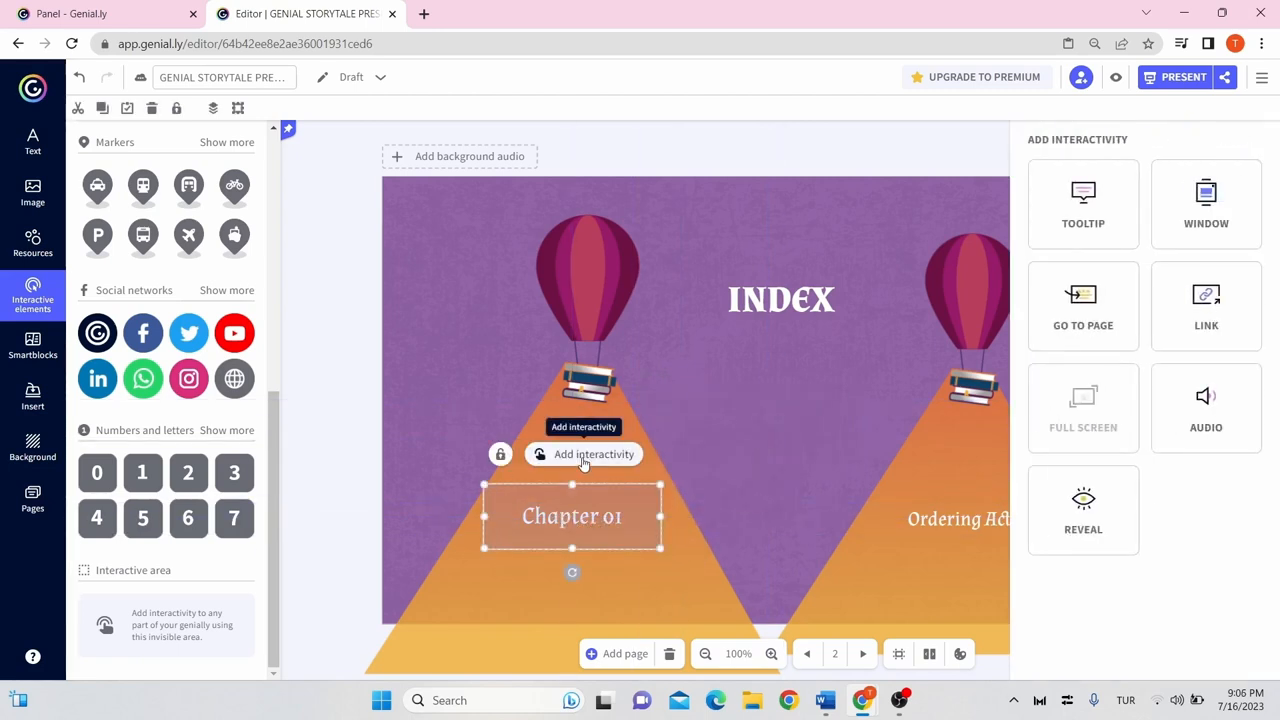
mouse_move(1084, 304)
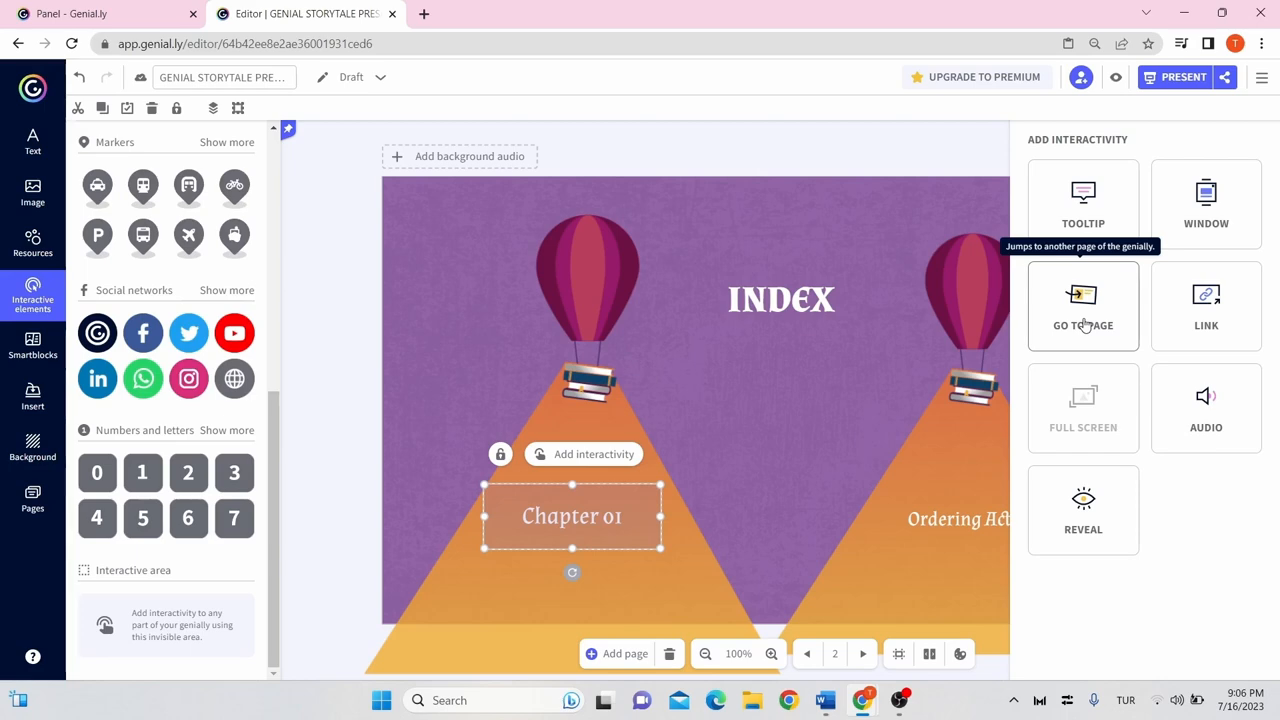
click(1084, 304)
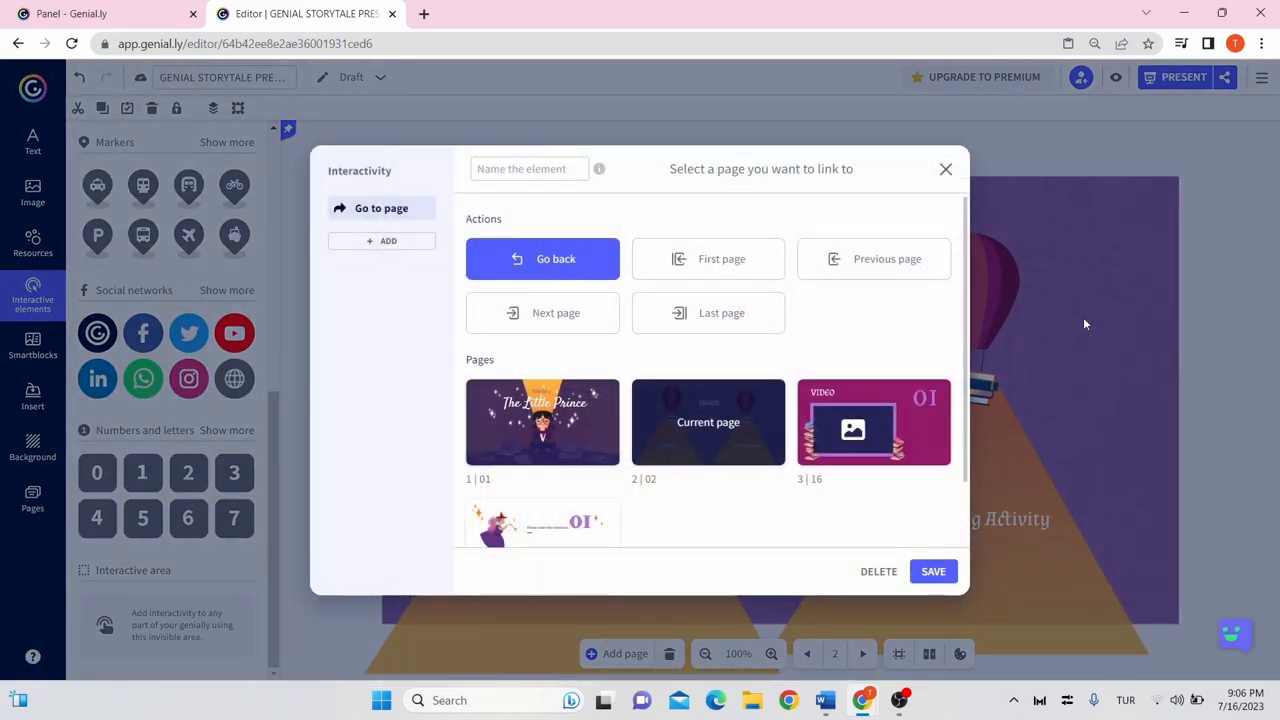
mouse_move(874, 420)
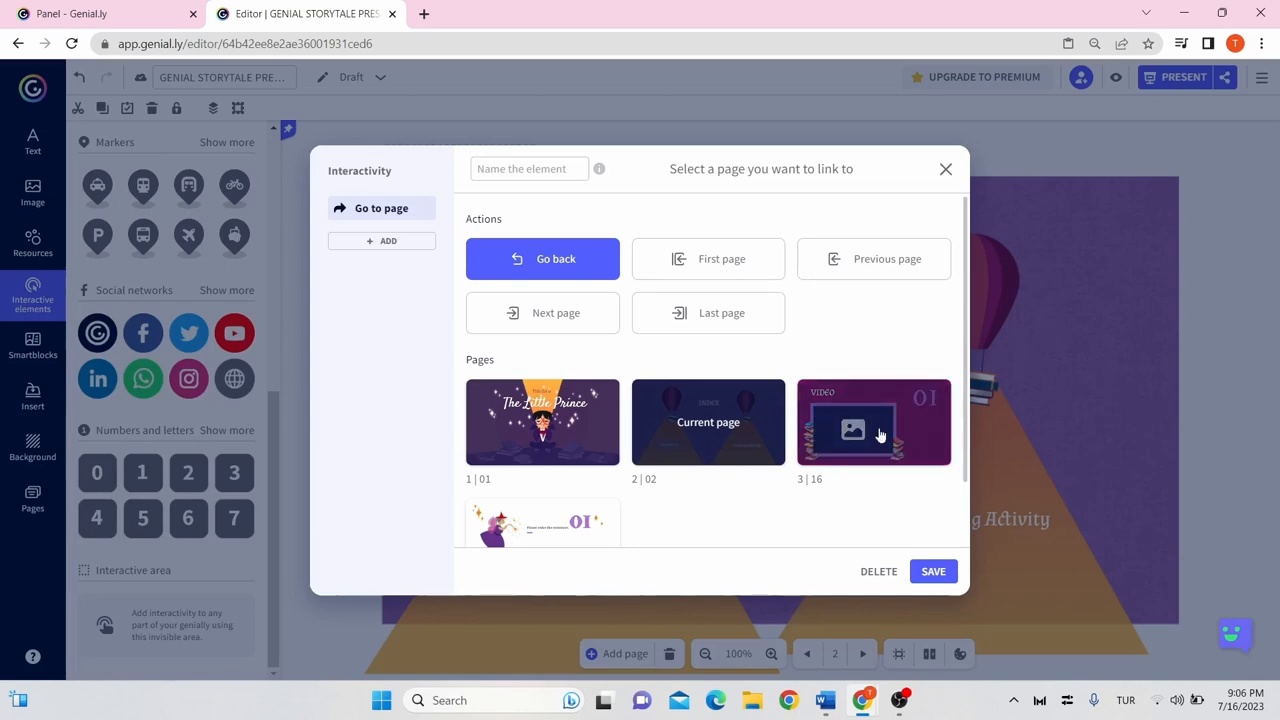
click(872, 420)
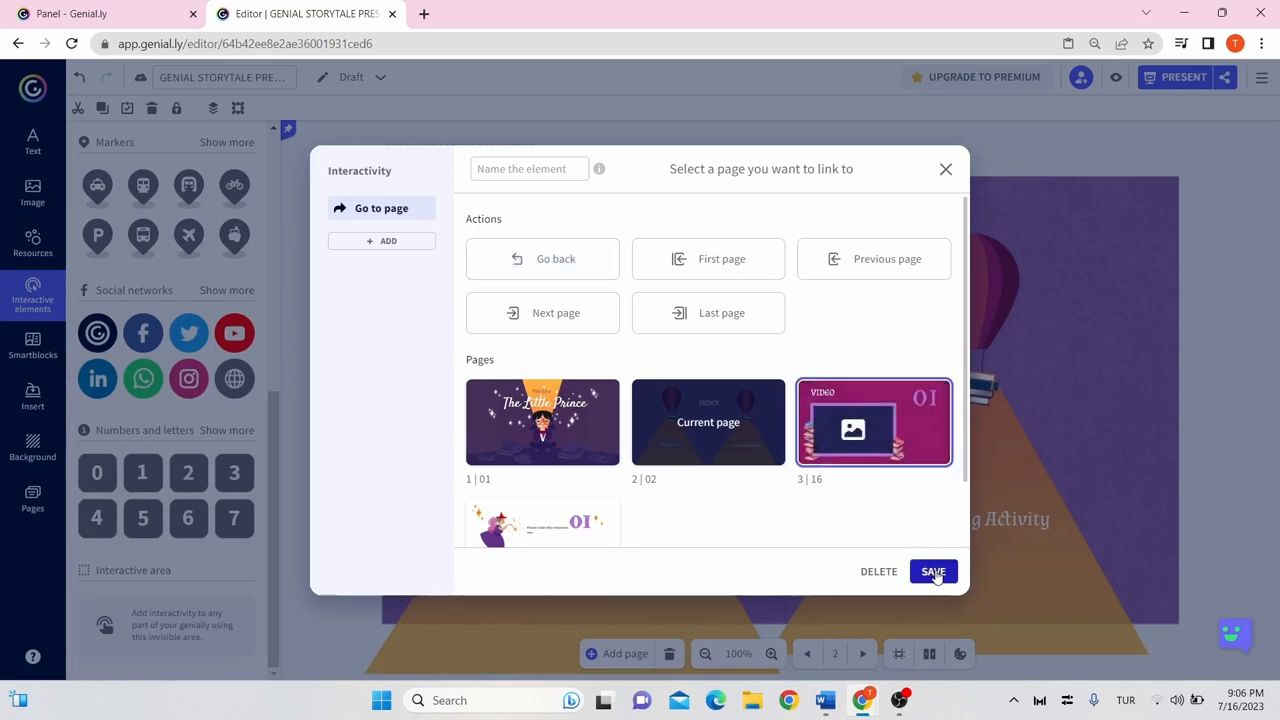
click(932, 572)
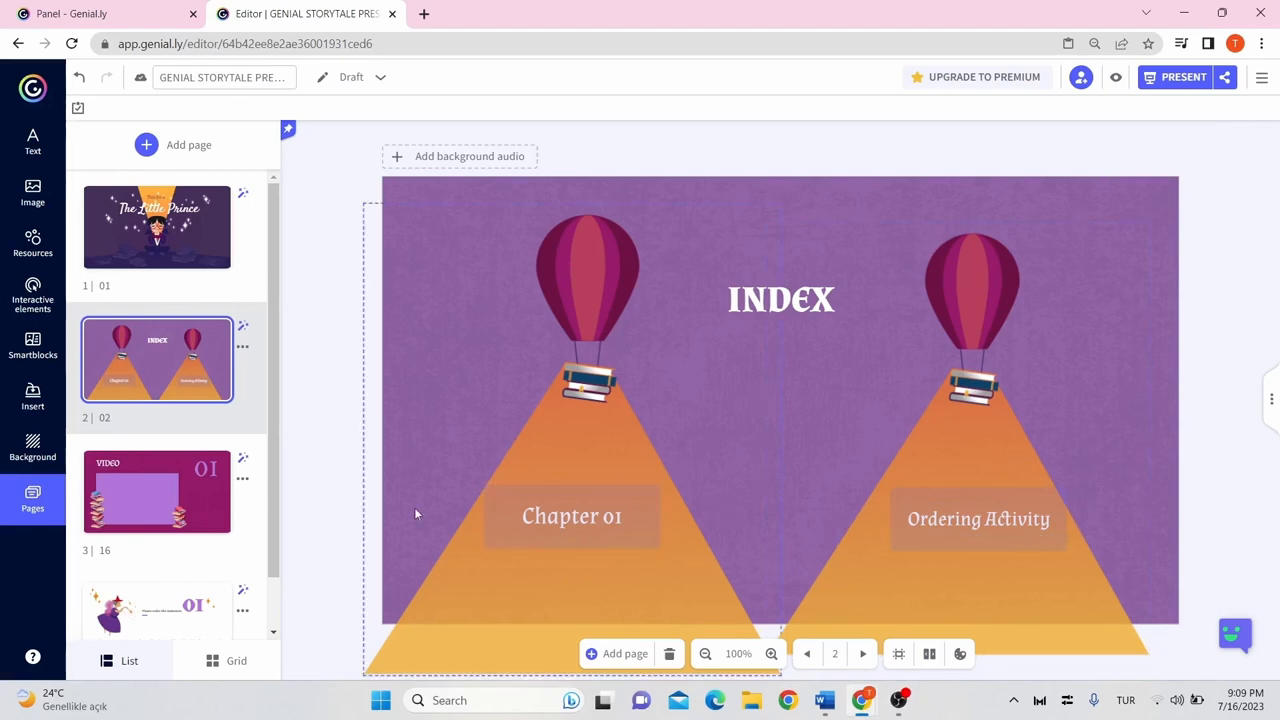
click(156, 492)
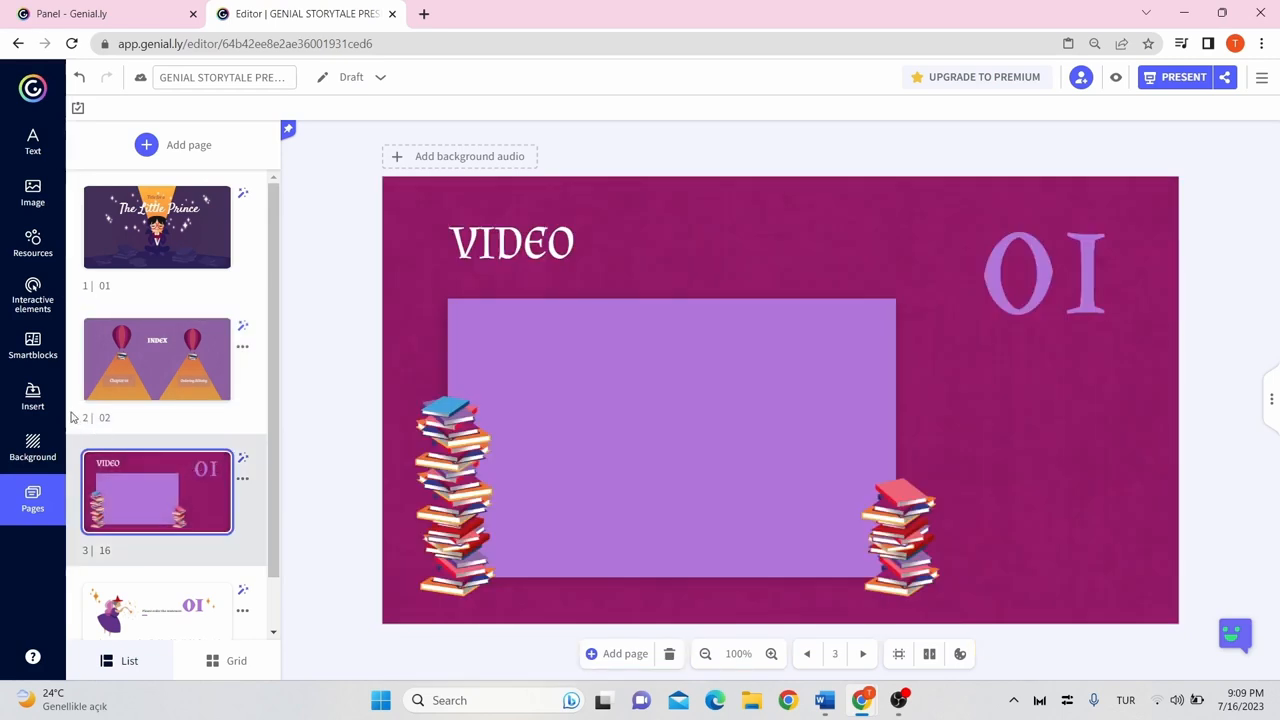
click(32, 396)
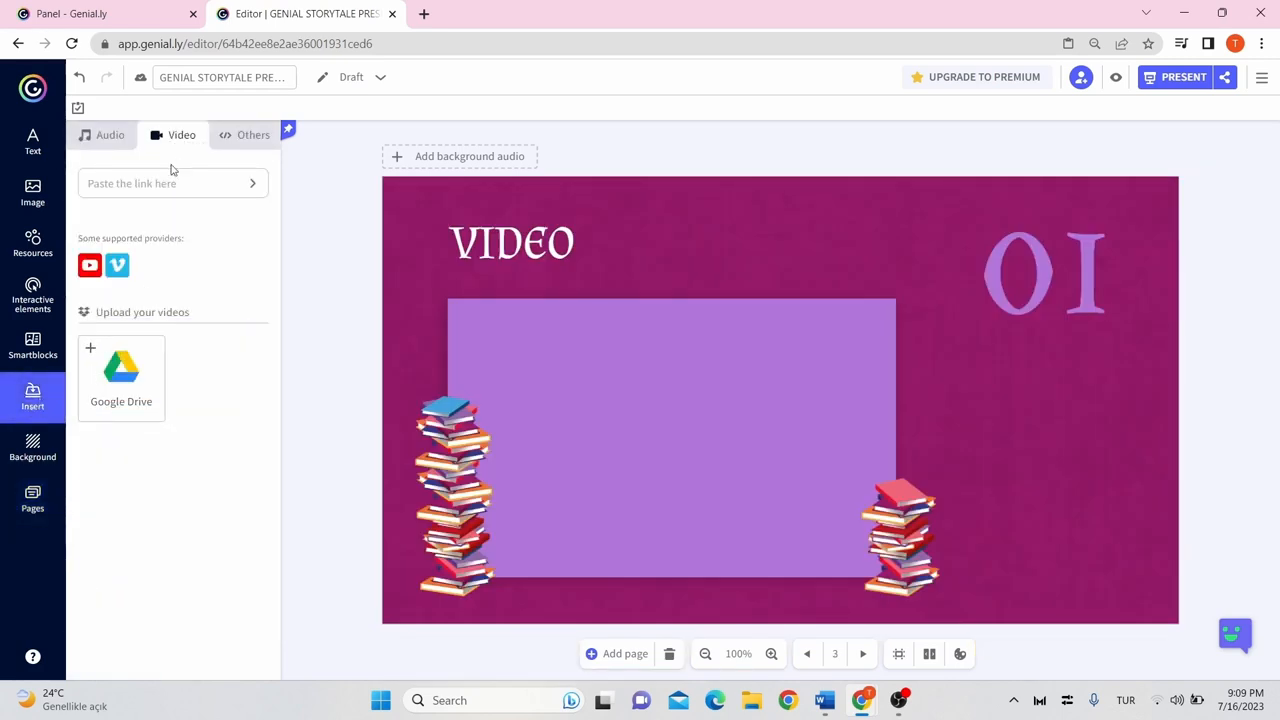
click(160, 184)
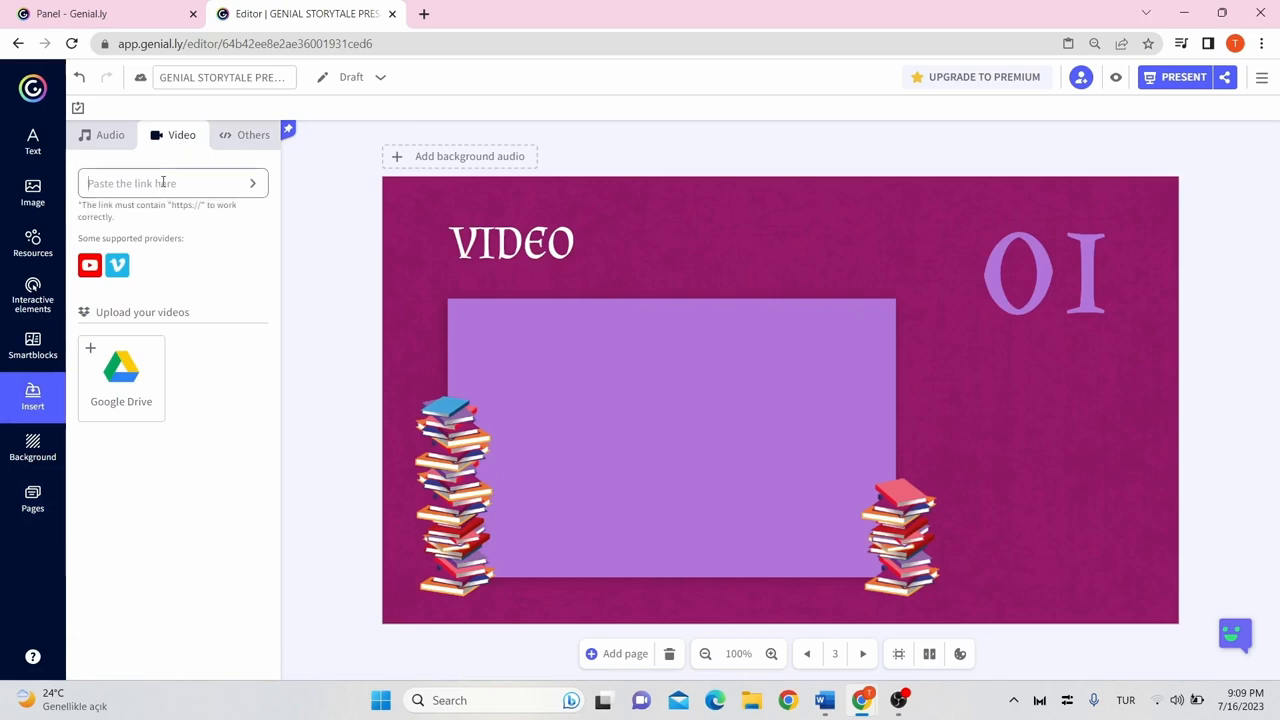
text(https://www.youtube.com/watch?v=yOaMHGqMS3Y&t=8s)
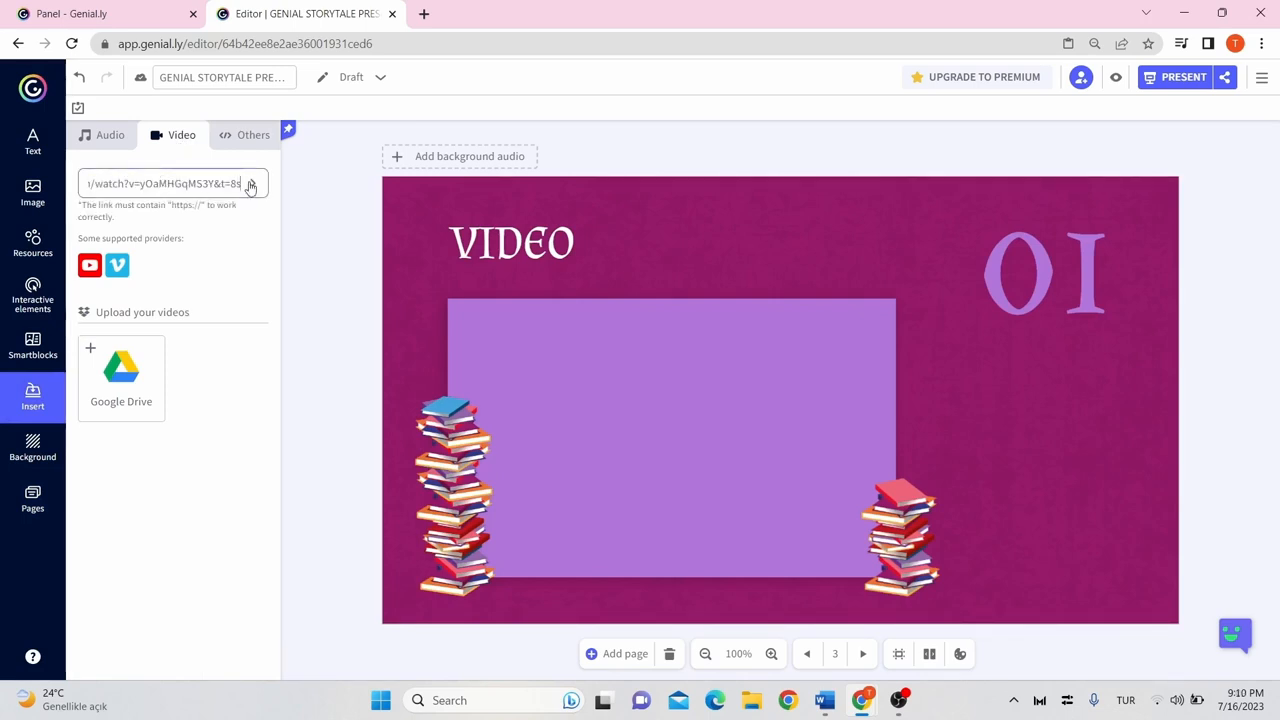
click(252, 184)
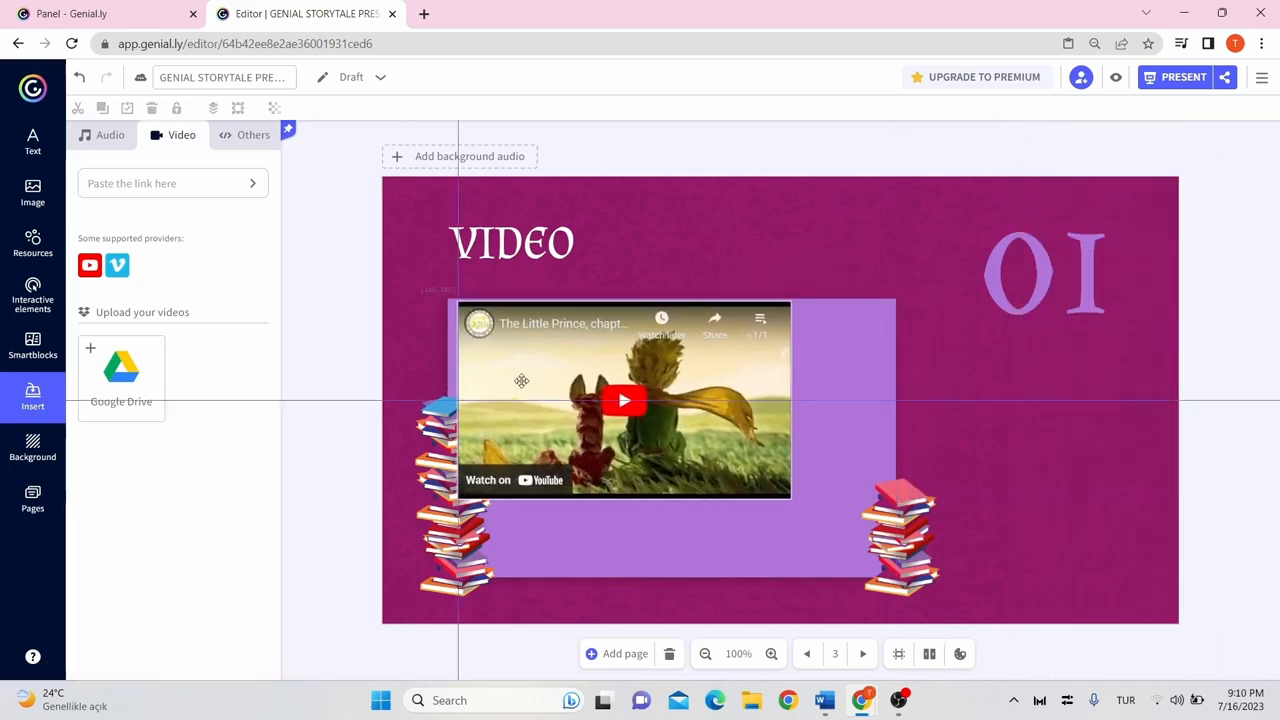
click(624, 400)
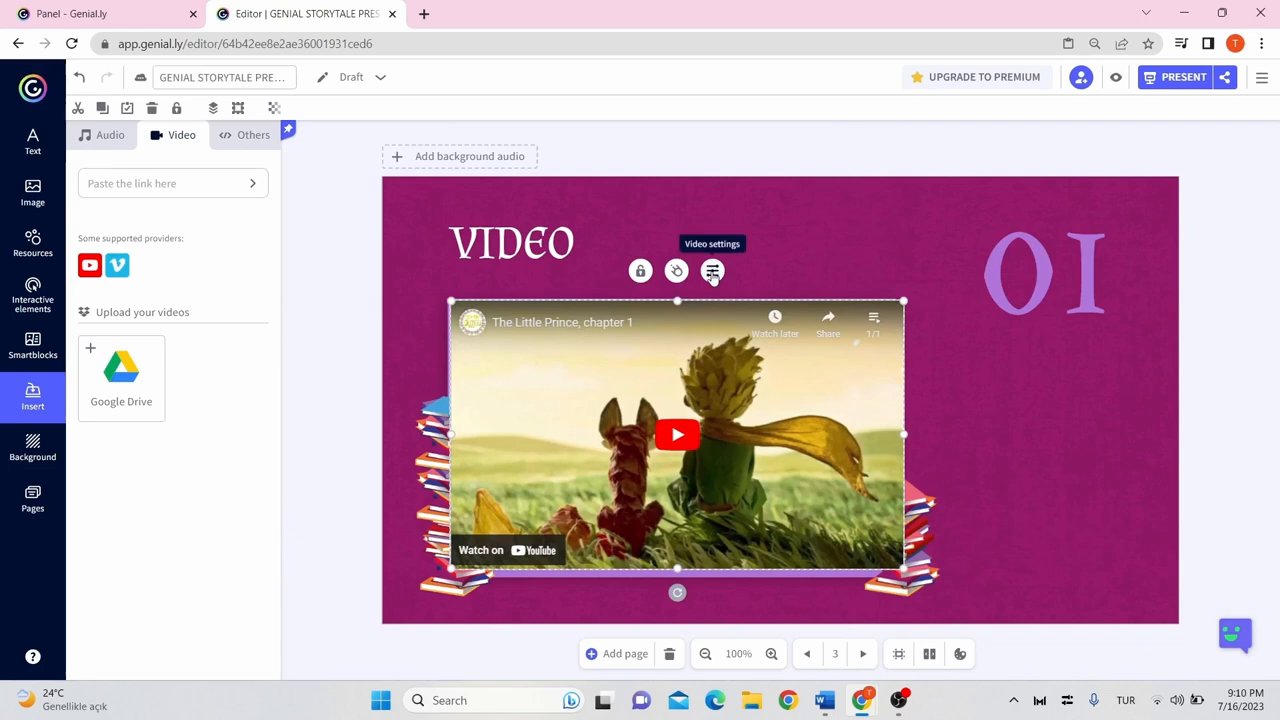
Check the embedded video's player options and move on to page 4, the sentence-ordering page
click(712, 270)
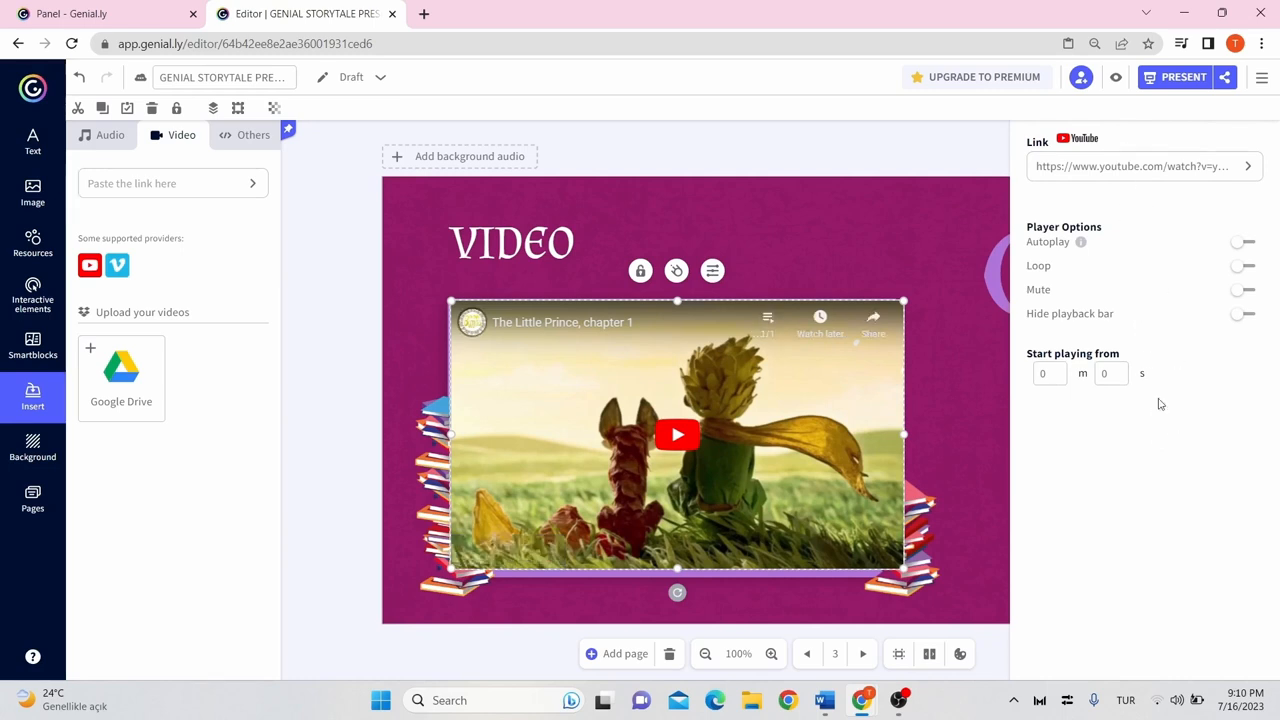
click(676, 270)
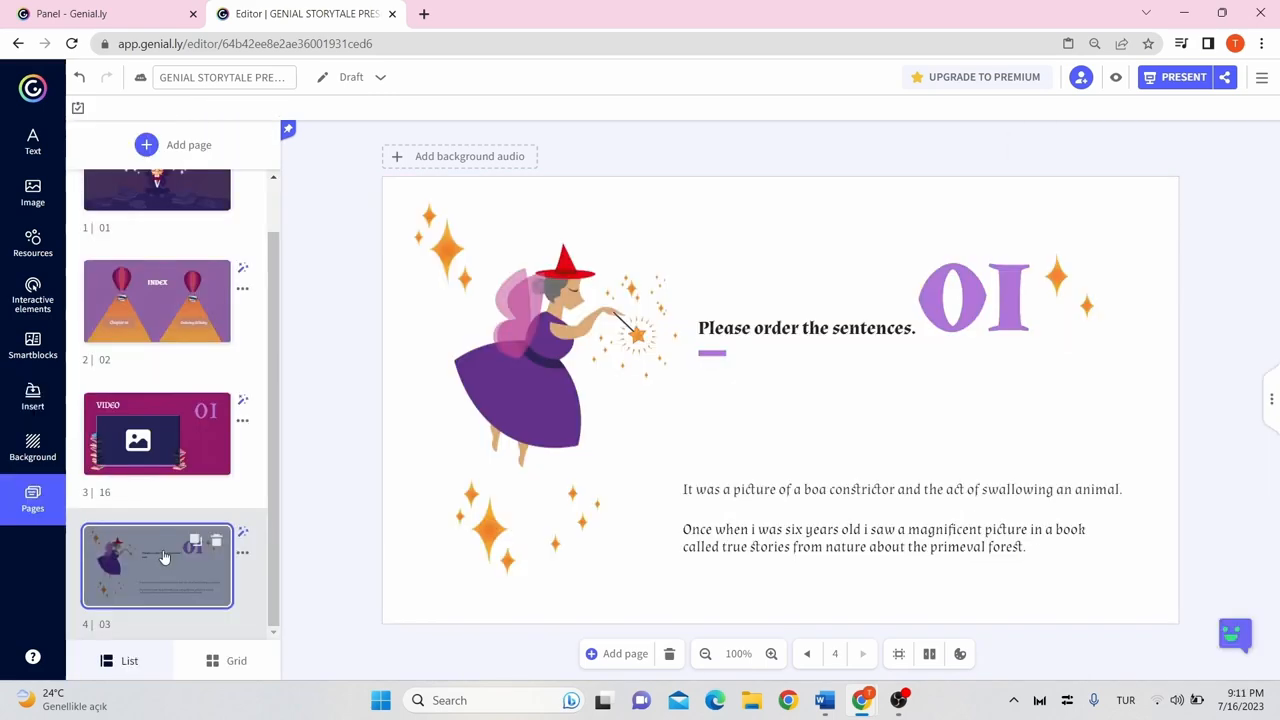
Insert a Home button and place it at the page's top-right corner
click(32, 296)
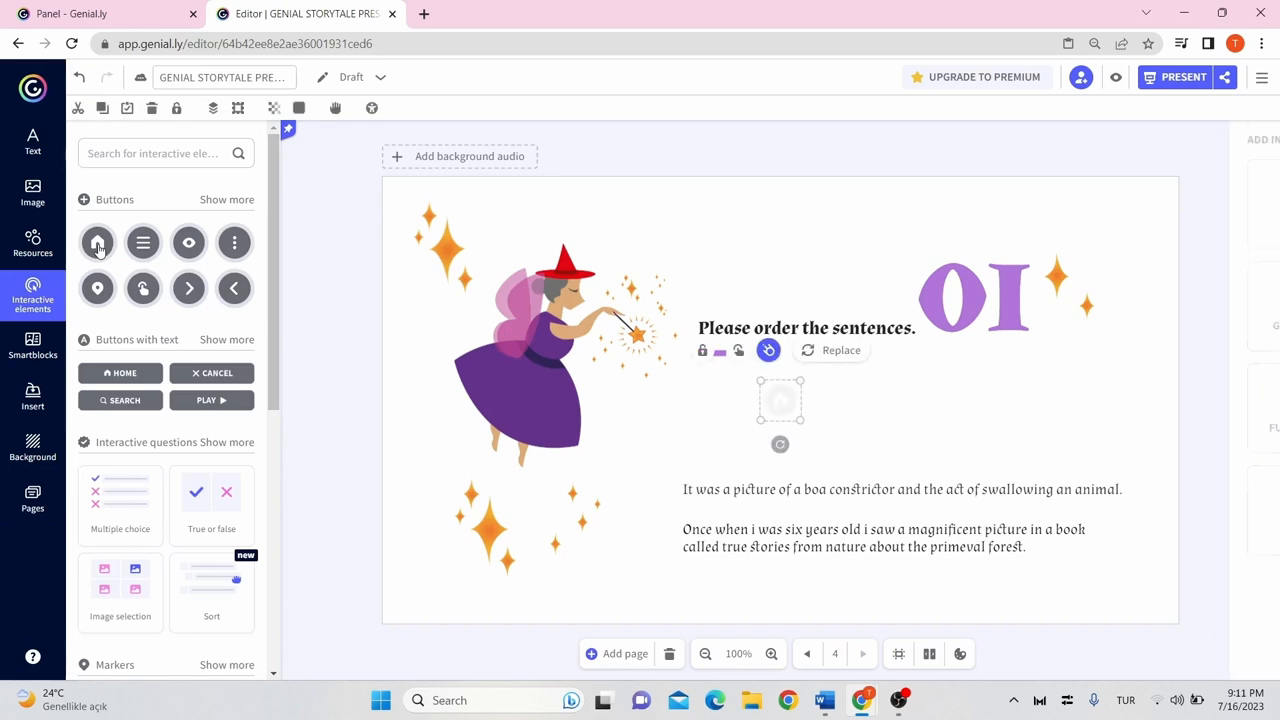
click(780, 400)
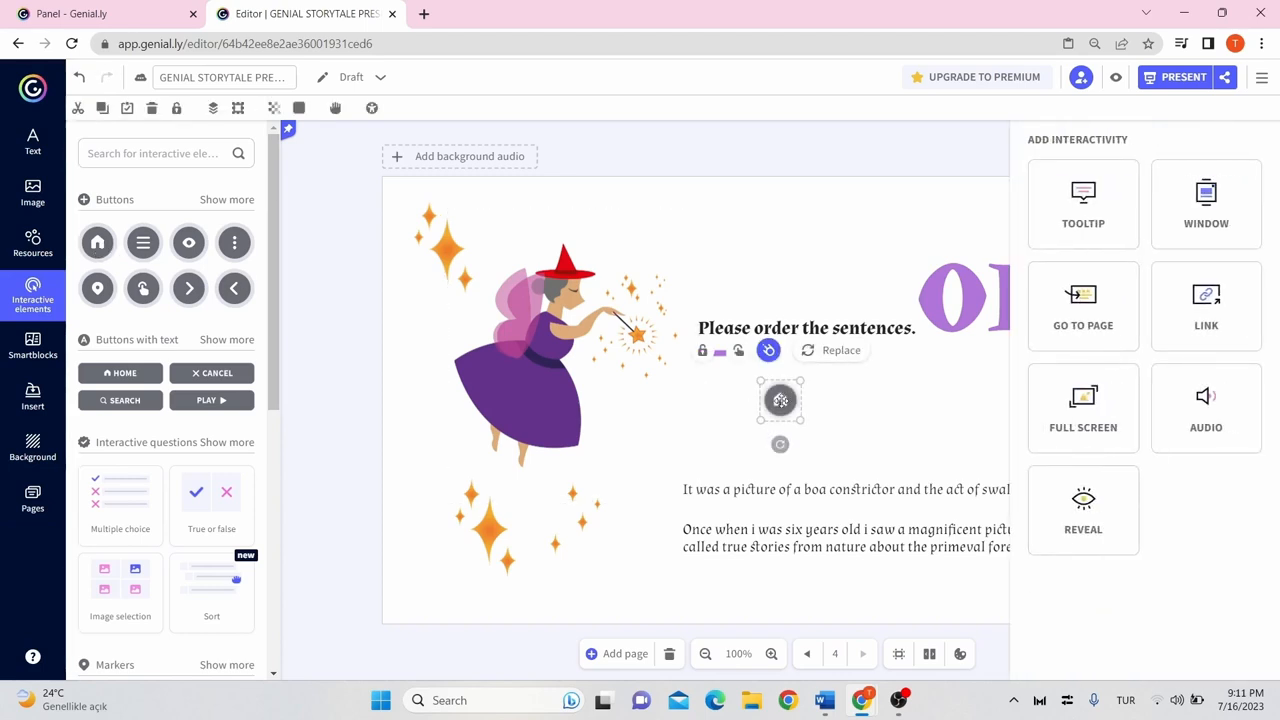
drag(780, 400, 1024, 216)
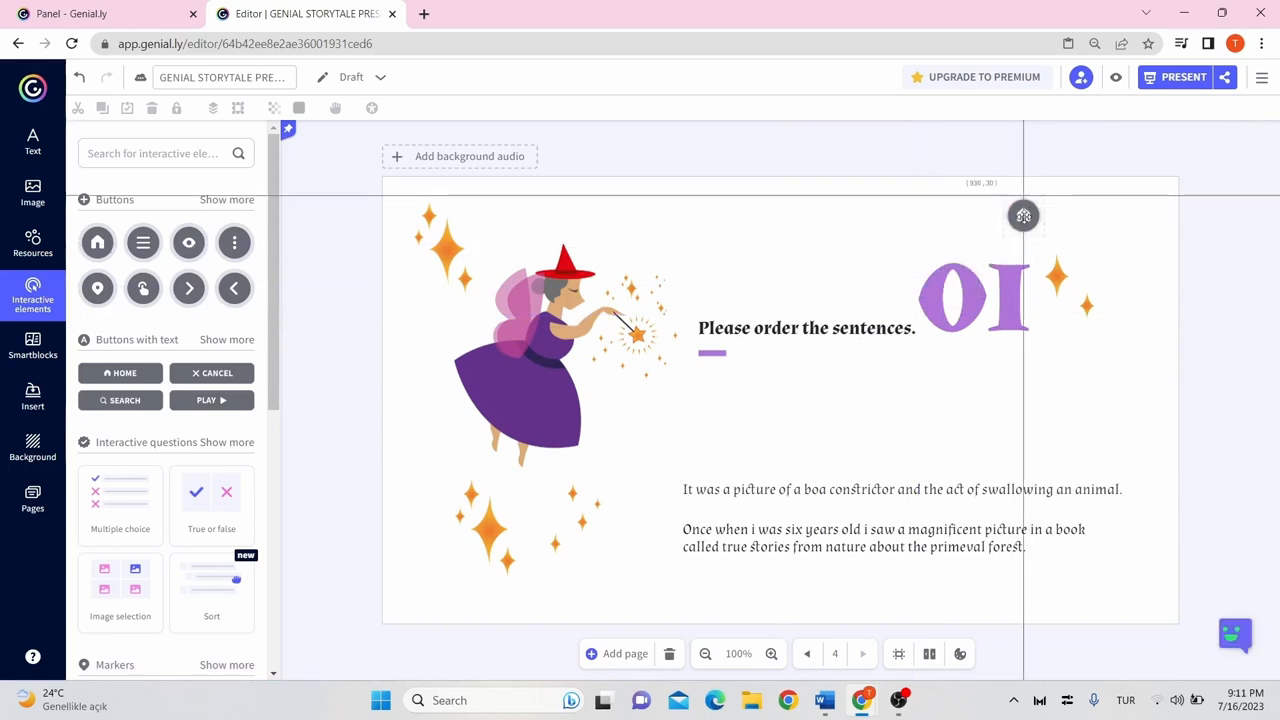
click(1024, 216)
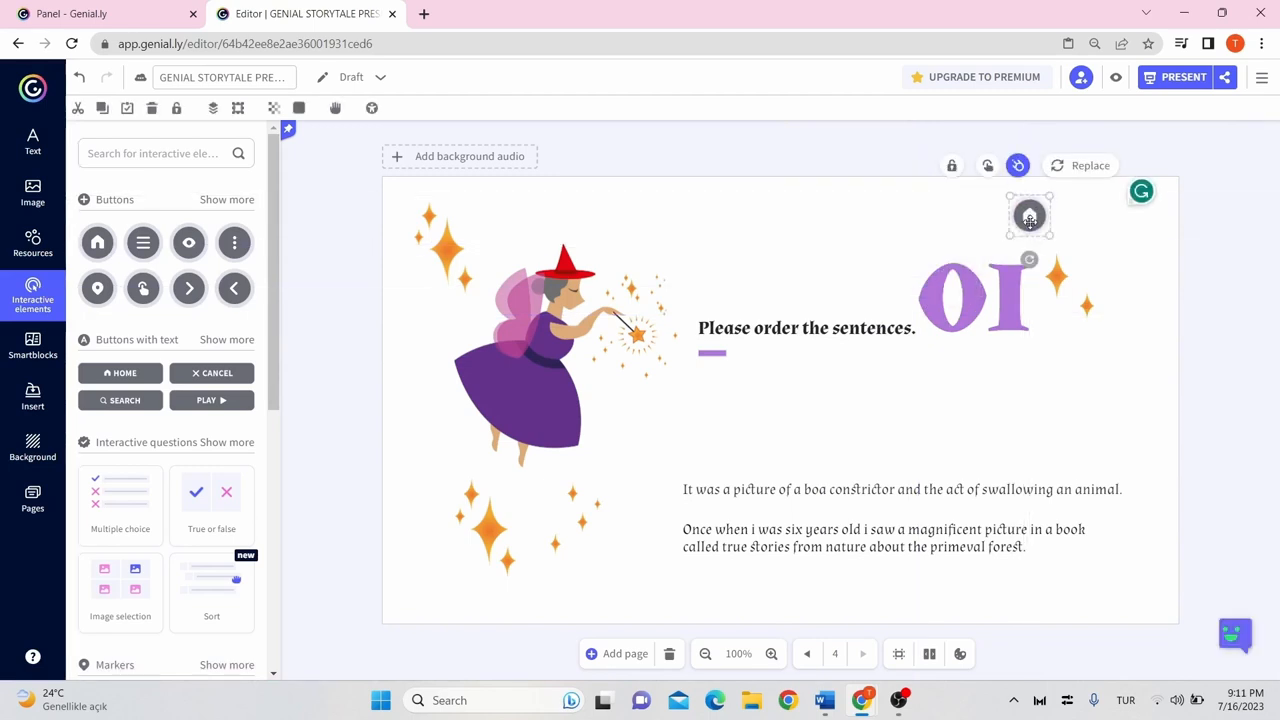
mouse_move(988, 166)
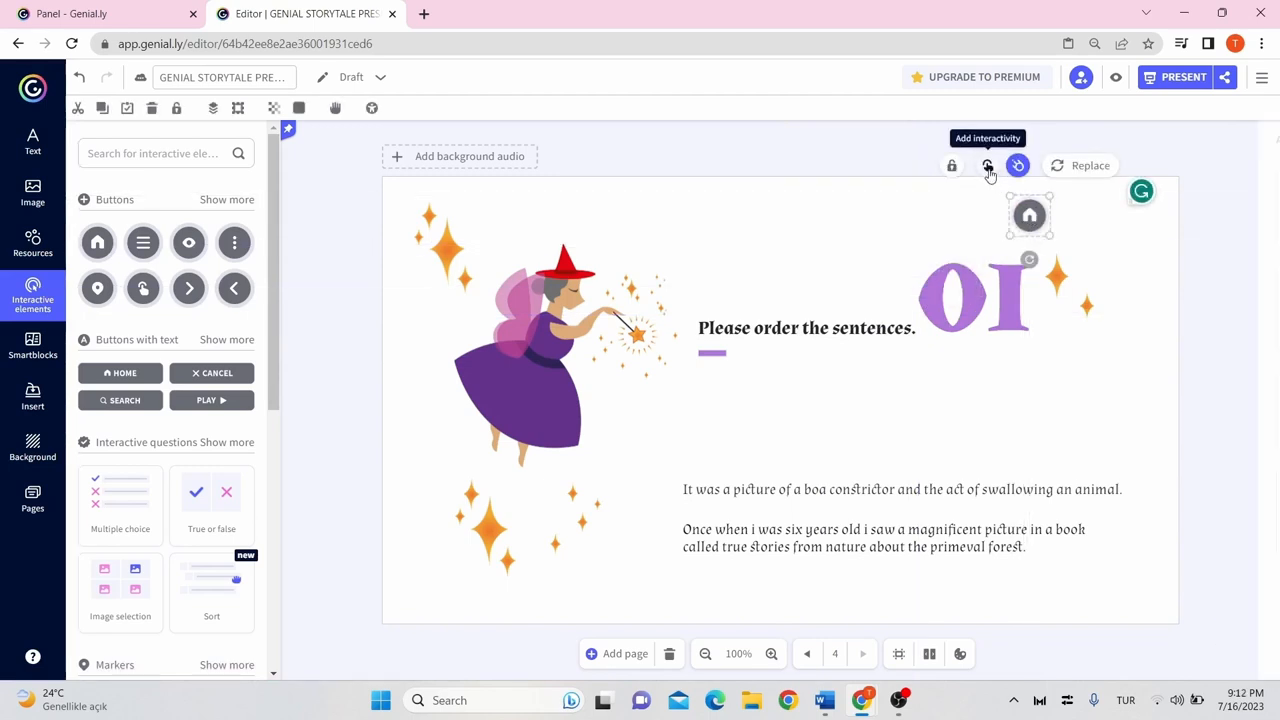
Link the home button with Go to page to page 2, the index
click(988, 164)
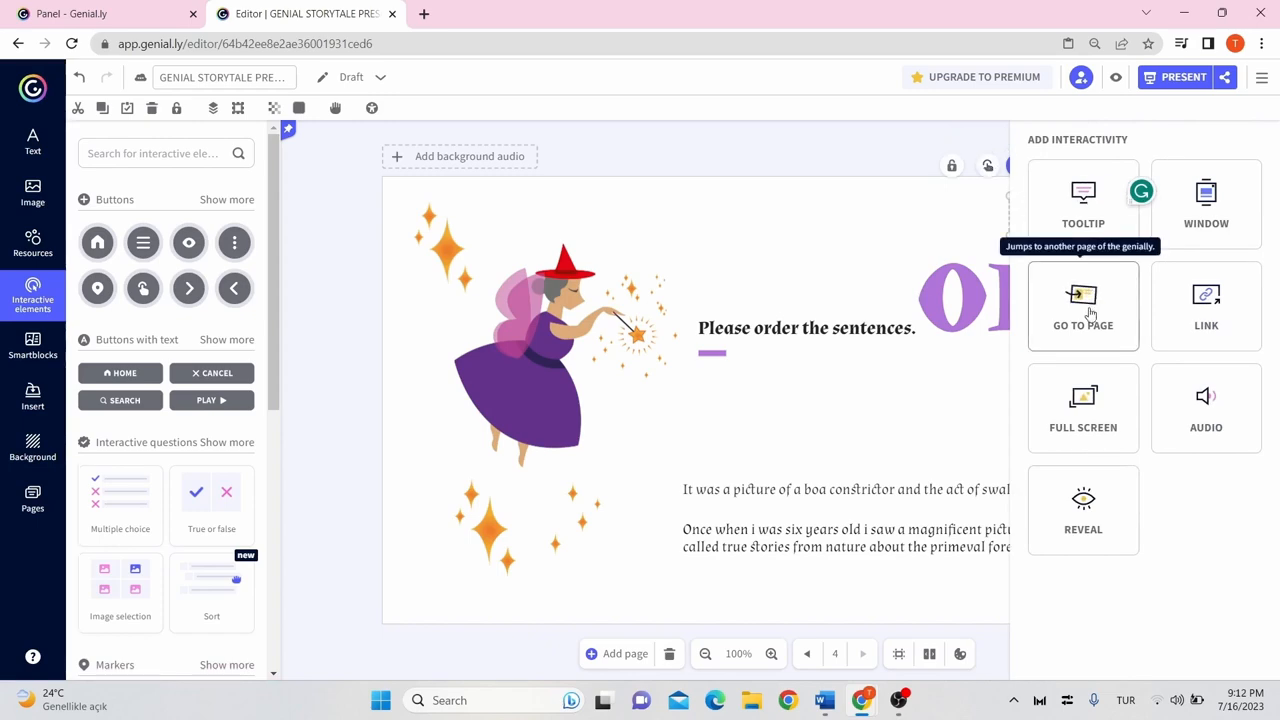
click(1084, 304)
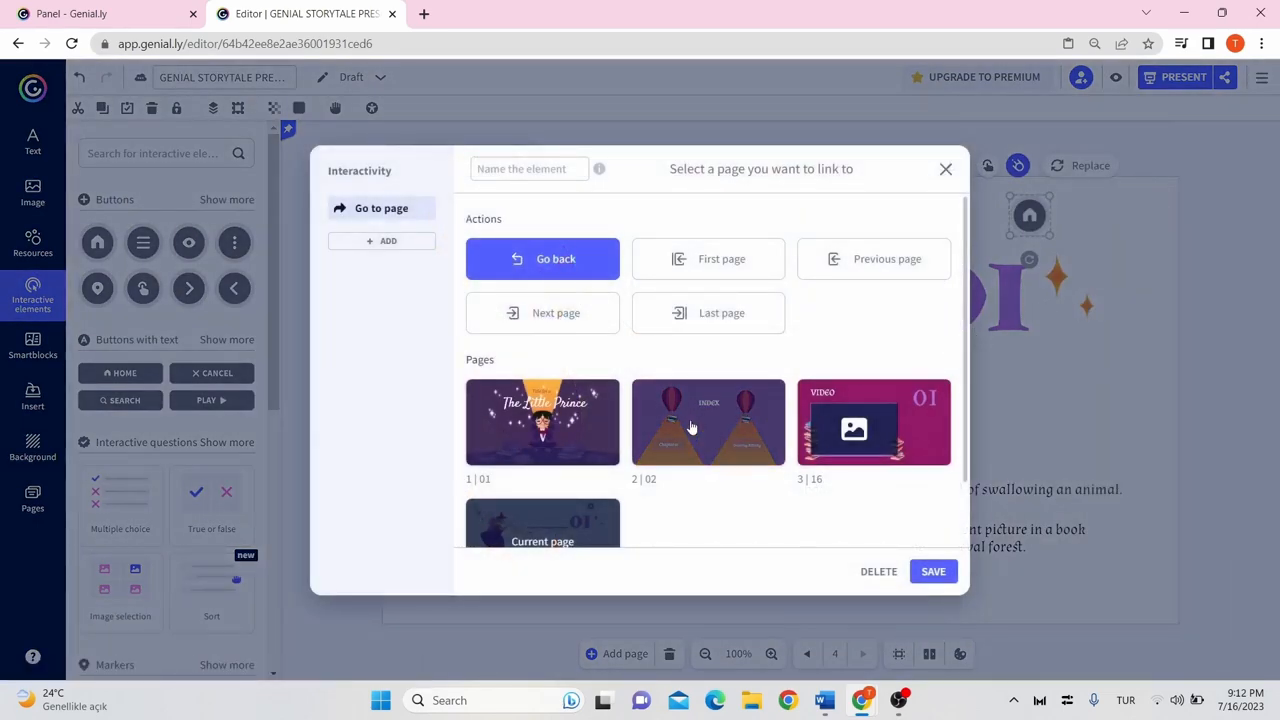
click(708, 422)
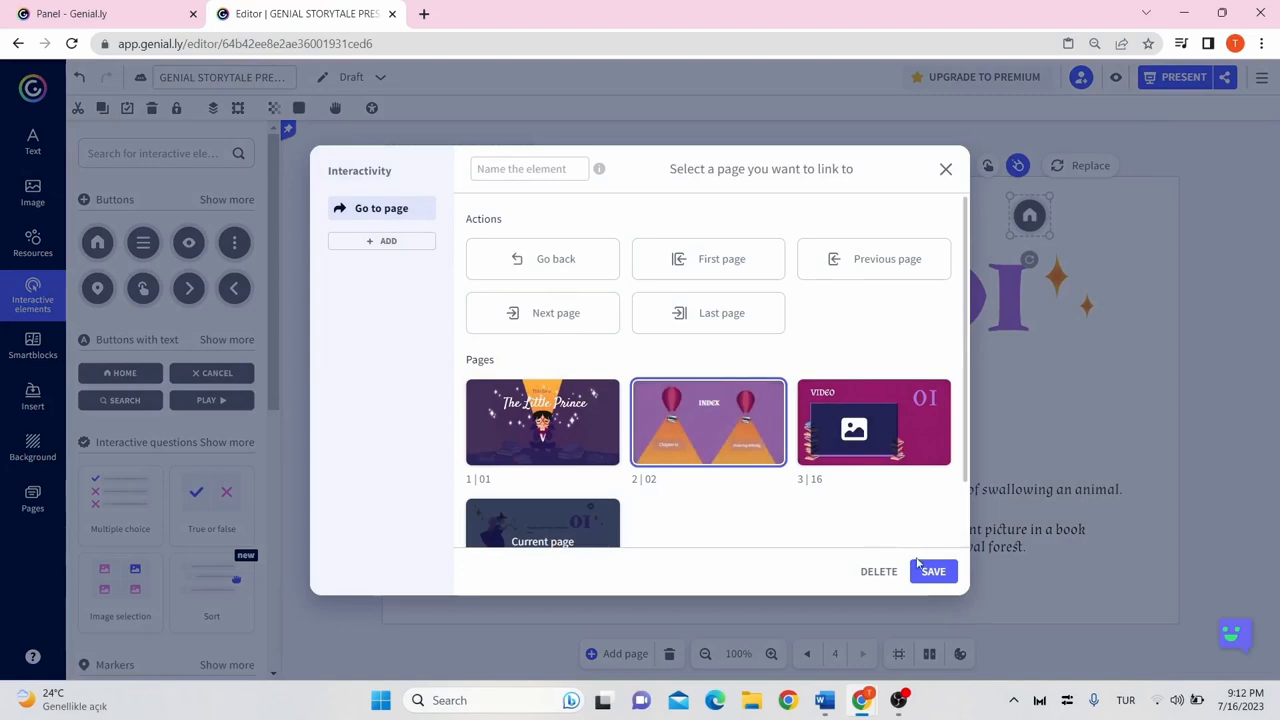
click(932, 572)
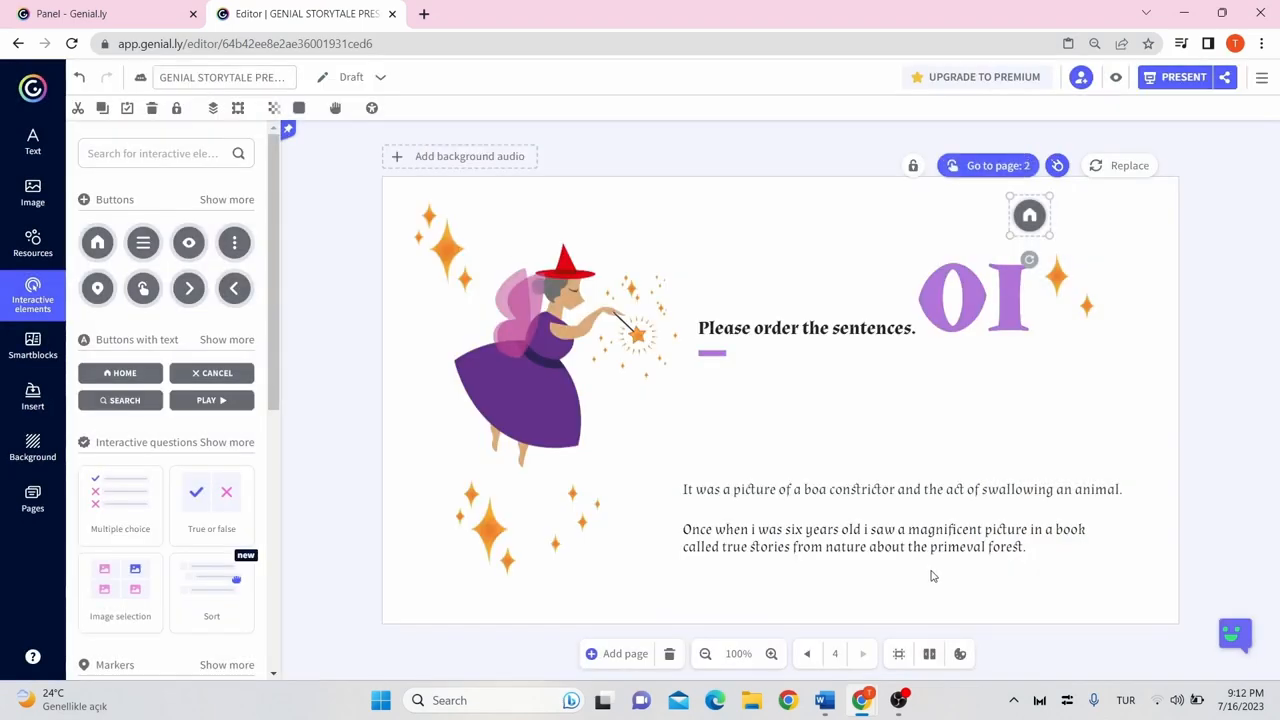
click(900, 488)
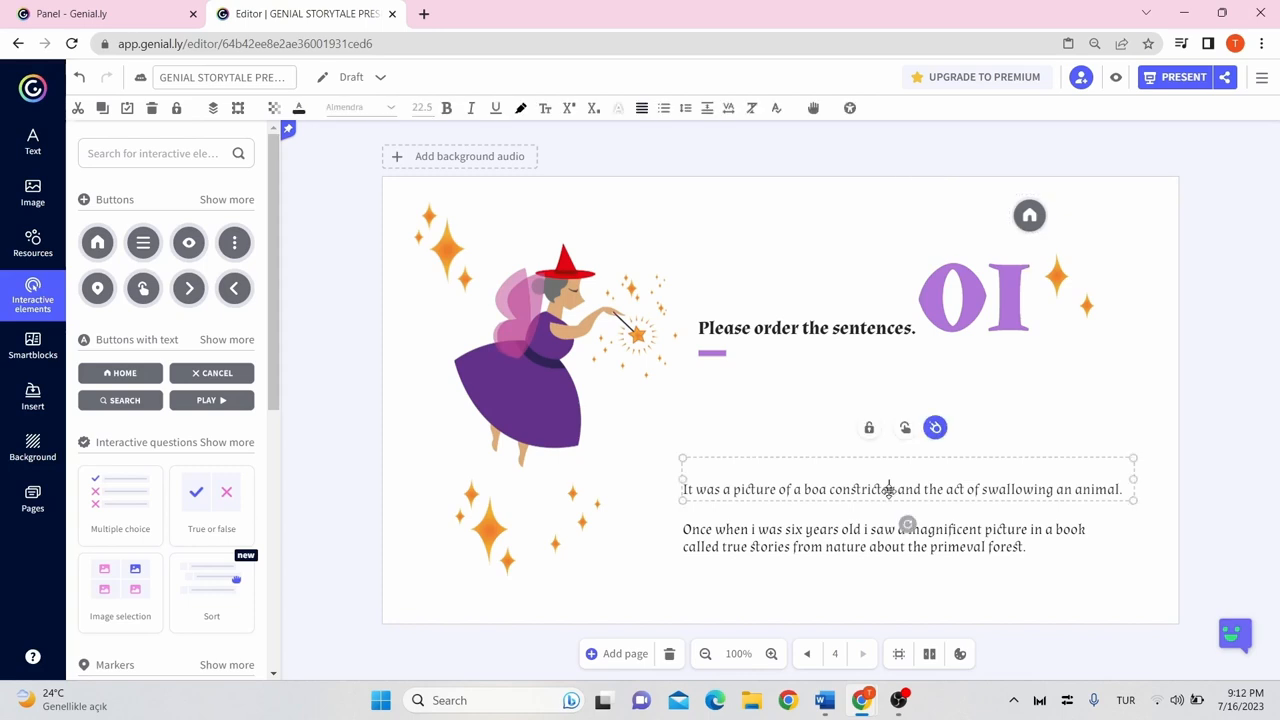
mouse_move(812, 108)
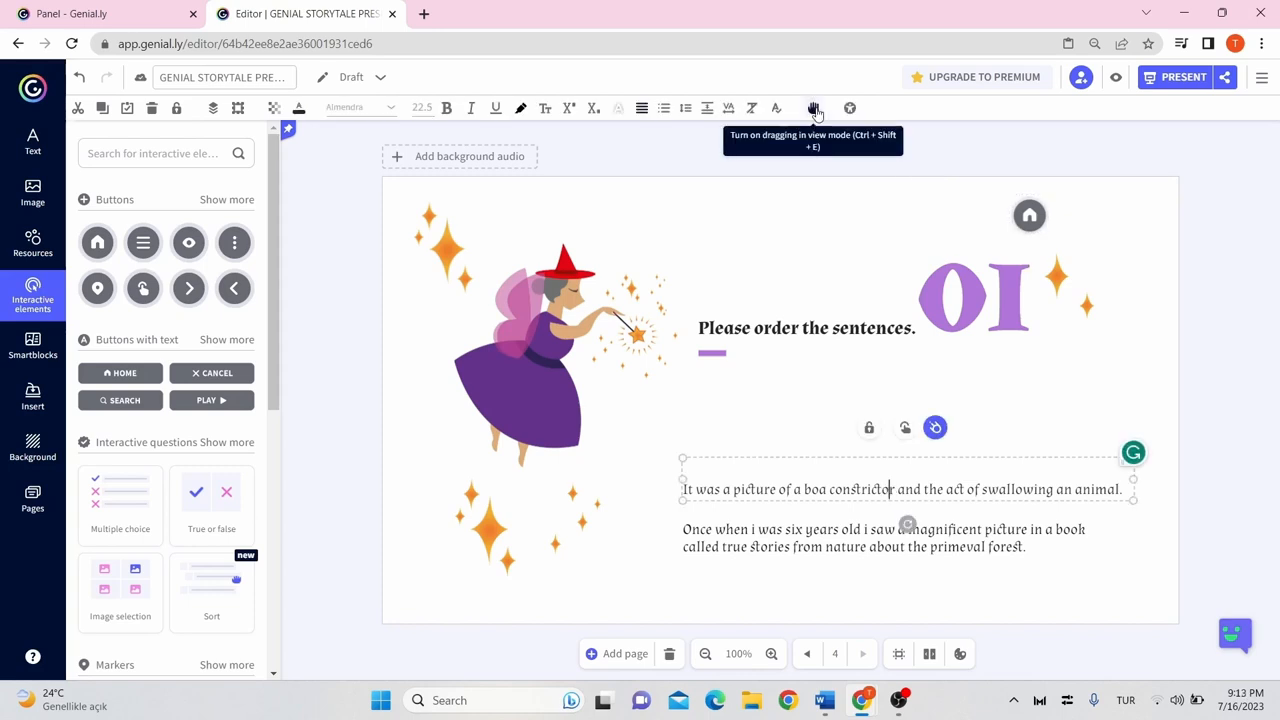
Allow the first sentence to be dragged in view mode, then publish the presentation with All set
click(814, 108)
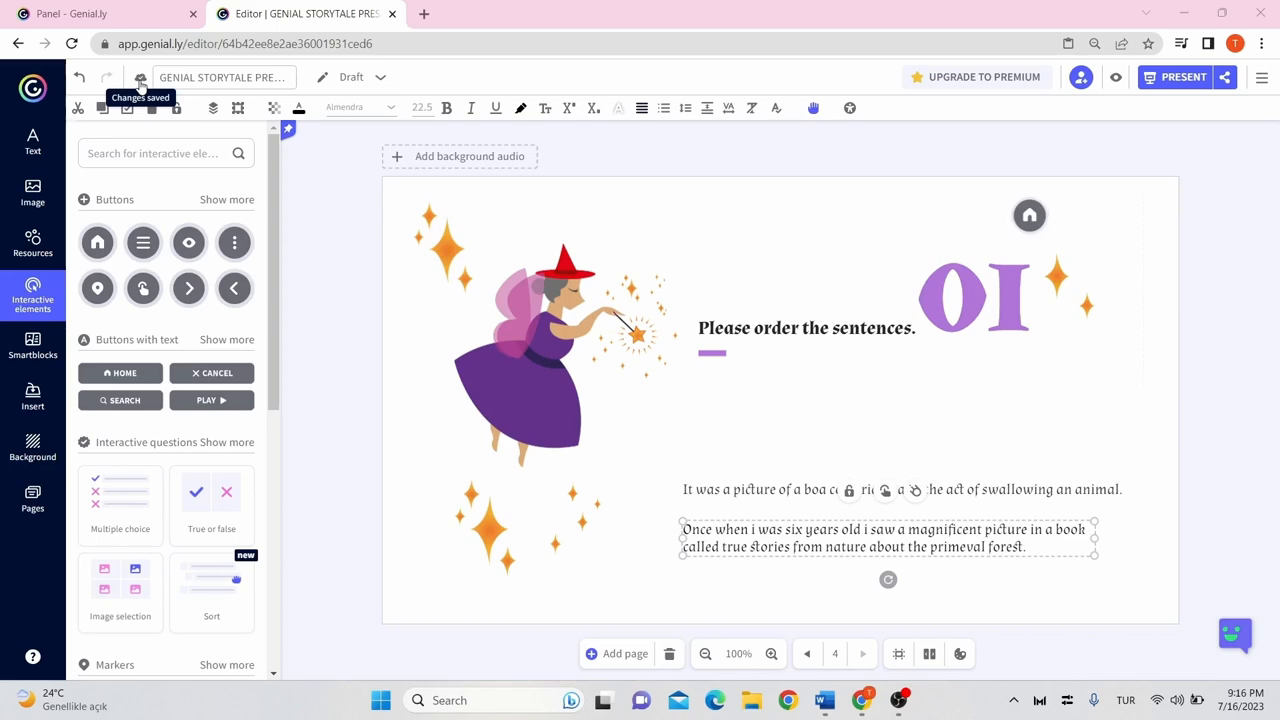
mouse_move(888, 184)
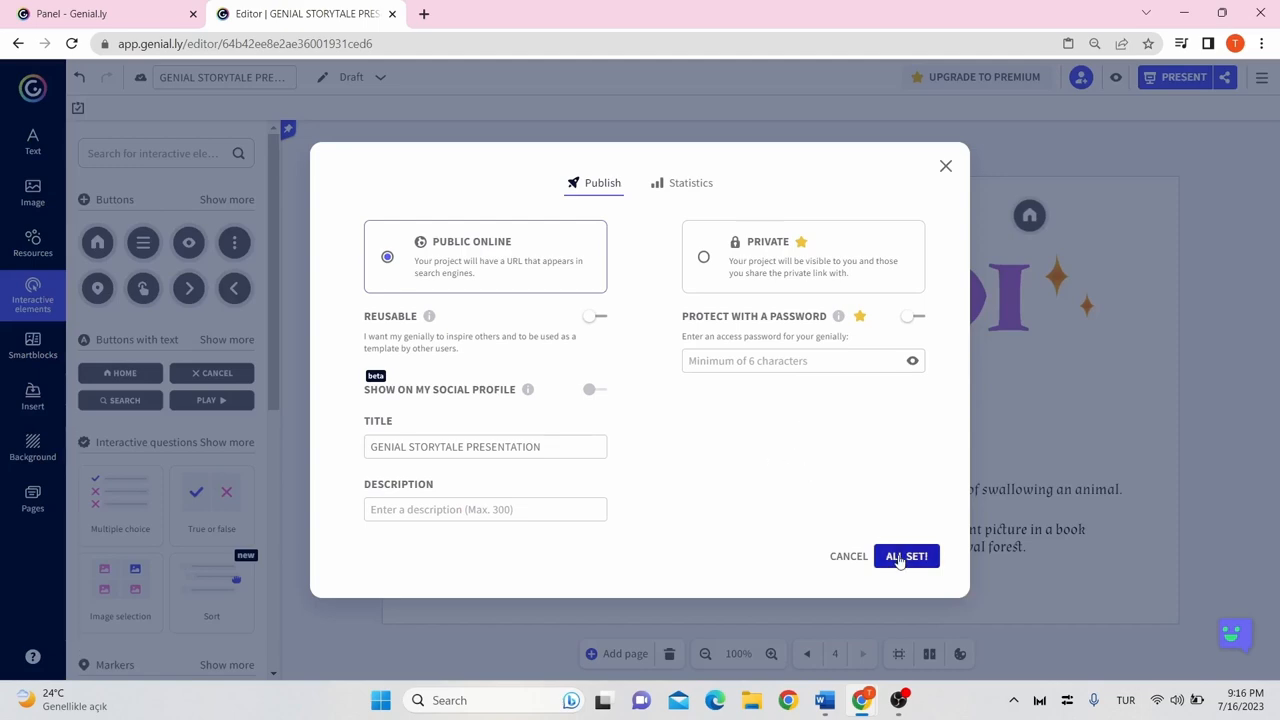
click(906, 556)
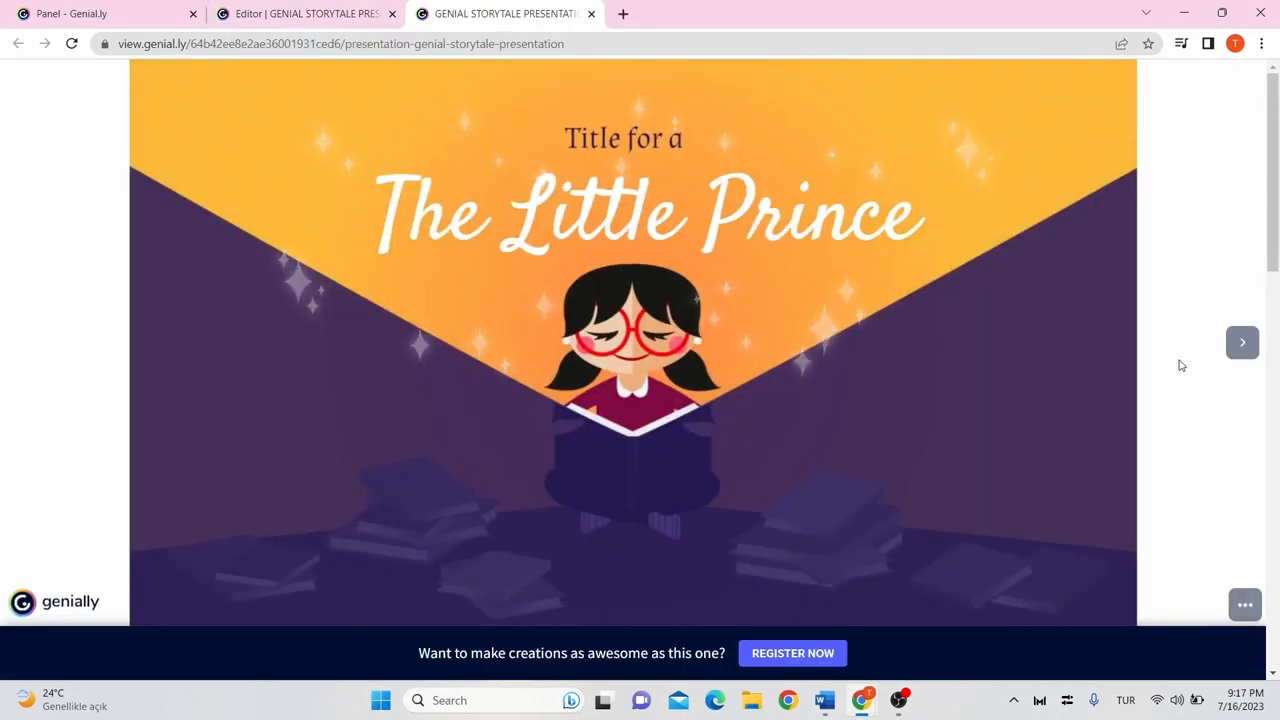
Walk the public view from title to index, follow Chapter 01 to the video, then Ordering Activity
click(1242, 342)
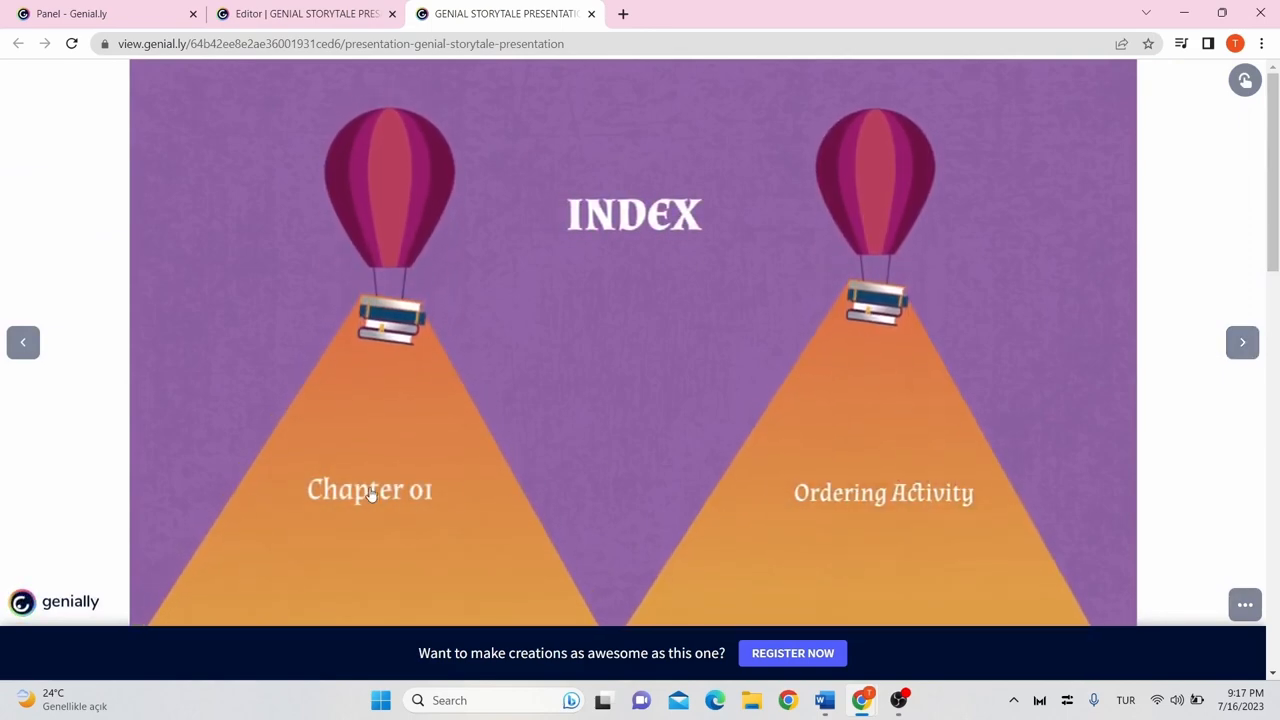
click(368, 490)
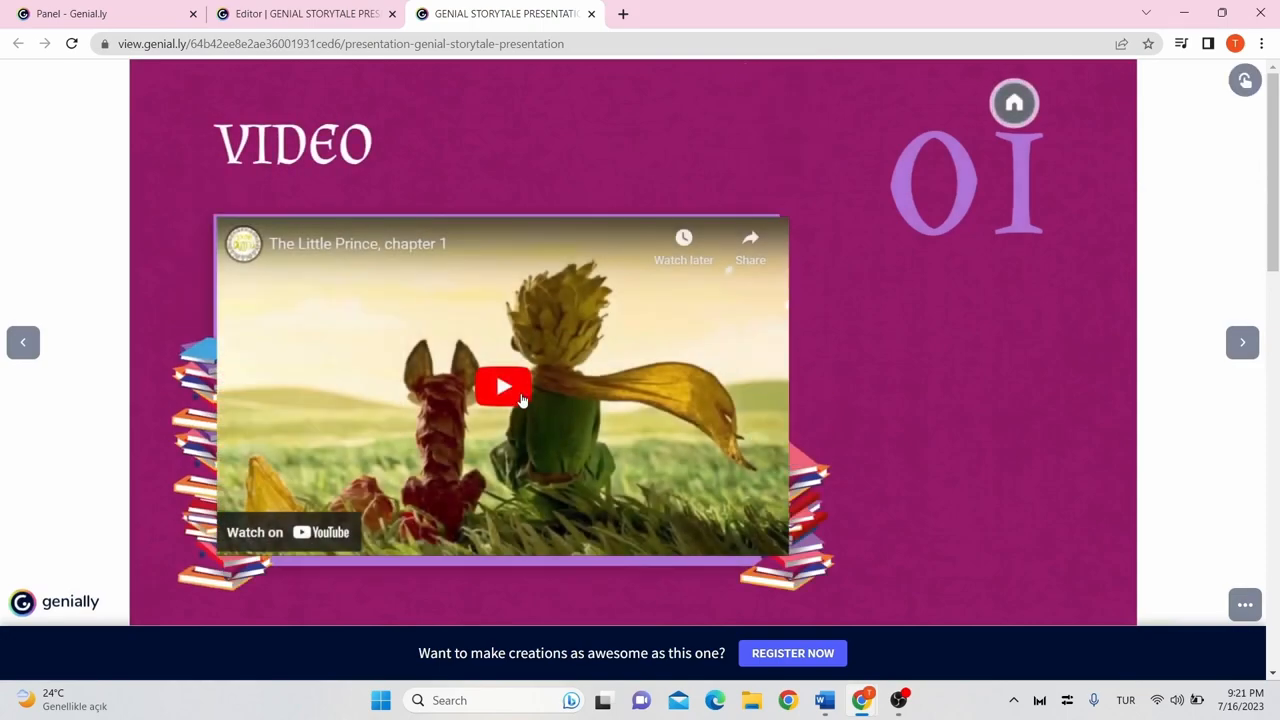
mouse_move(984, 174)
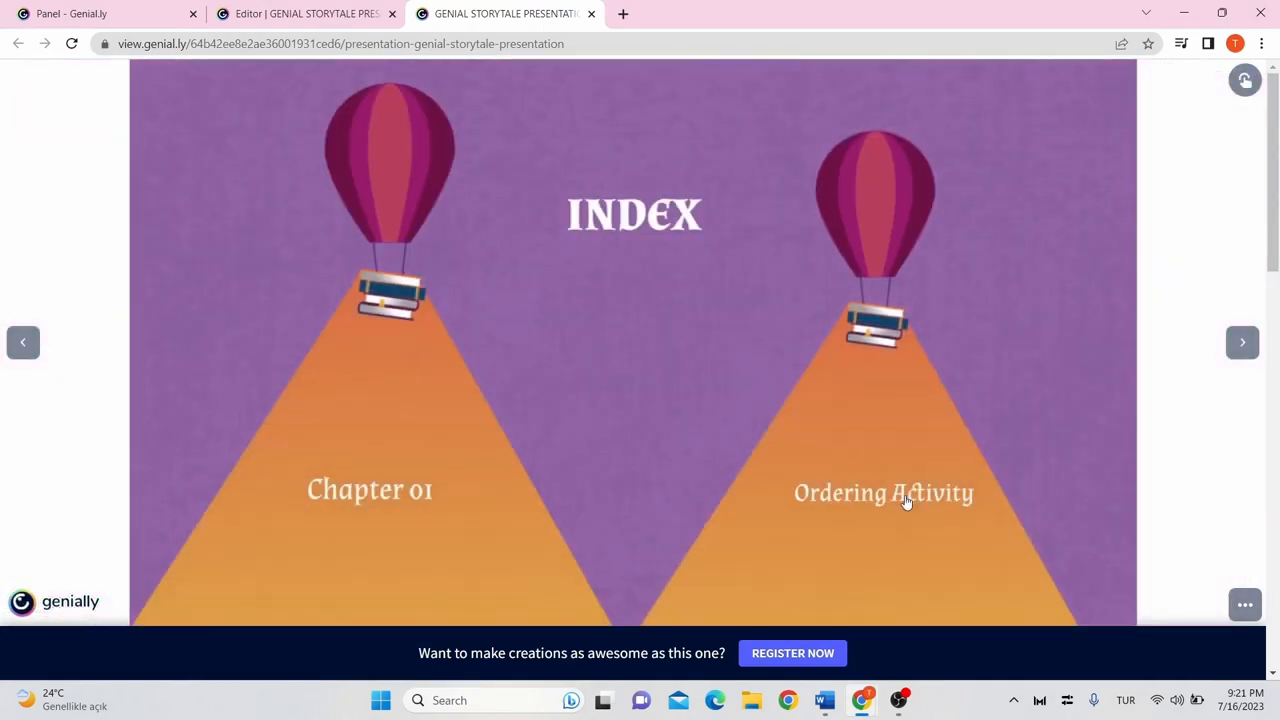
click(1242, 342)
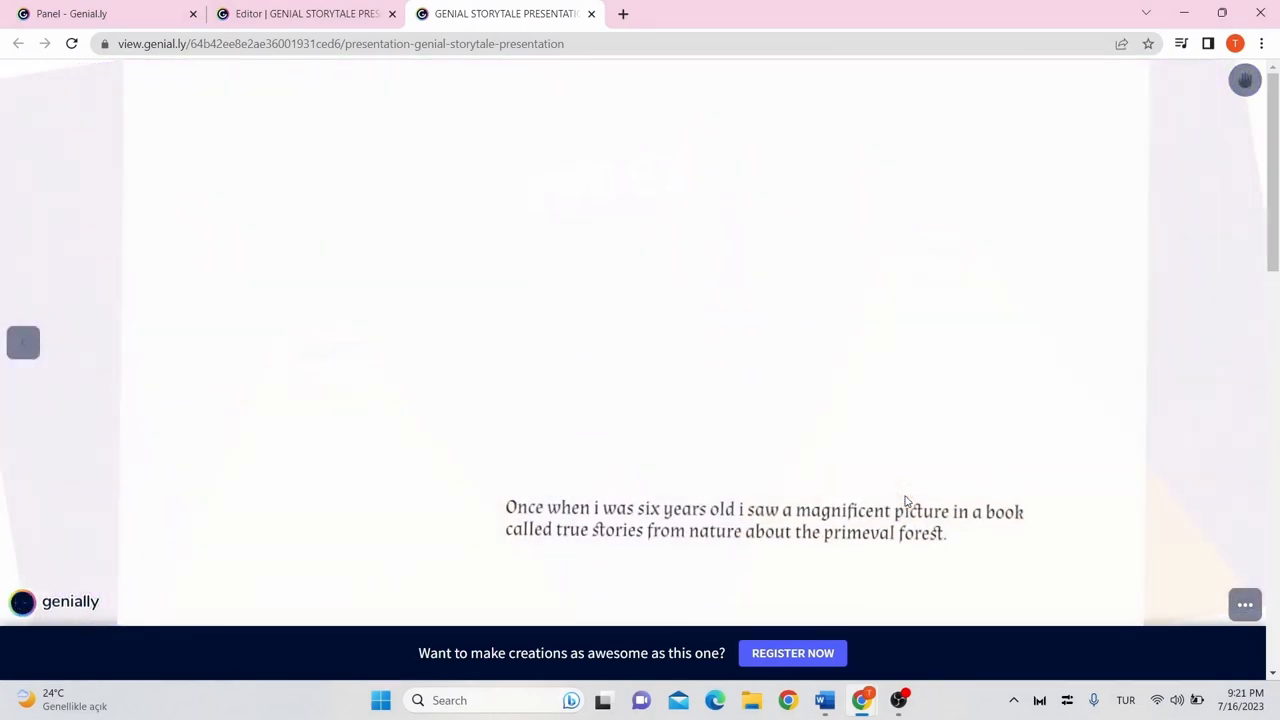